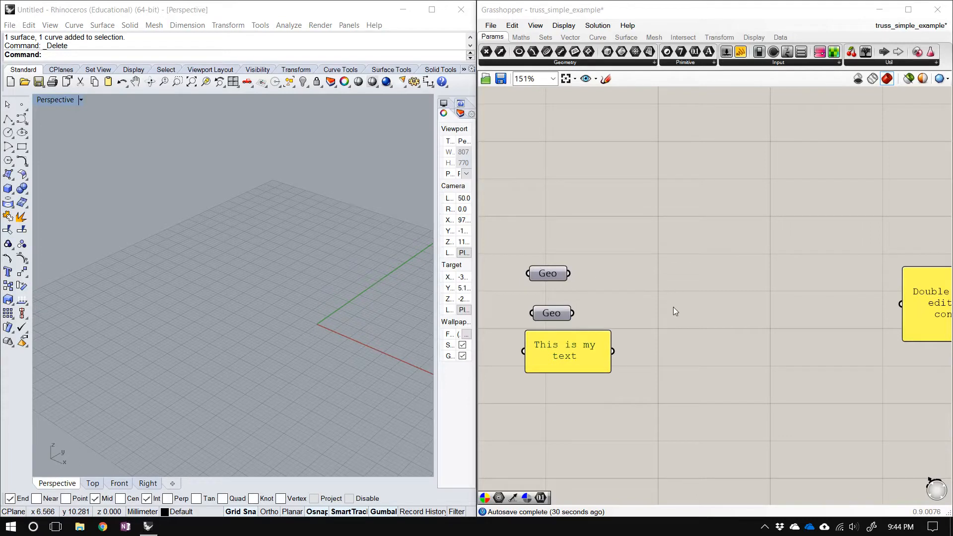
Preview both Geo parameters, highlighting the zigzag polyline and the flat rectangular surface in Rhino.
right_click(552, 312)
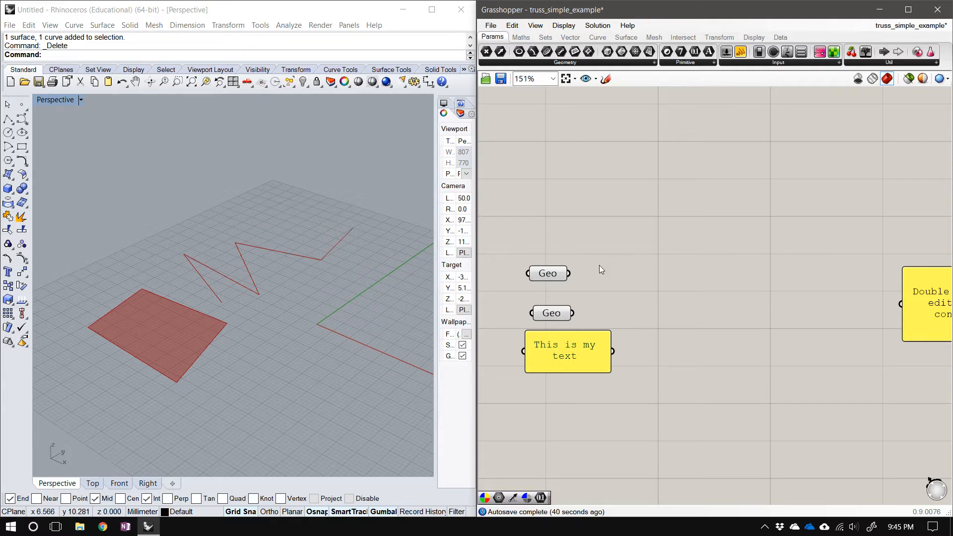
click(546, 273)
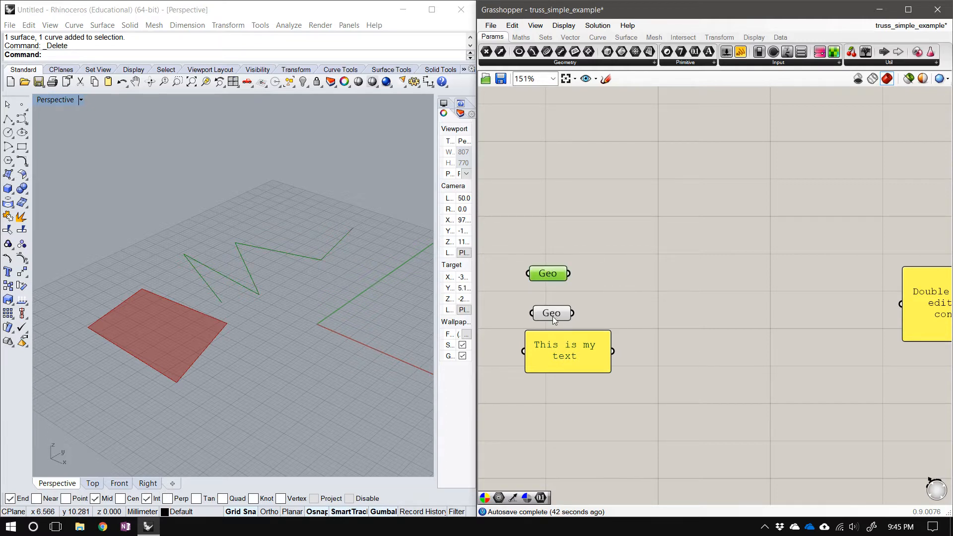
click(552, 313)
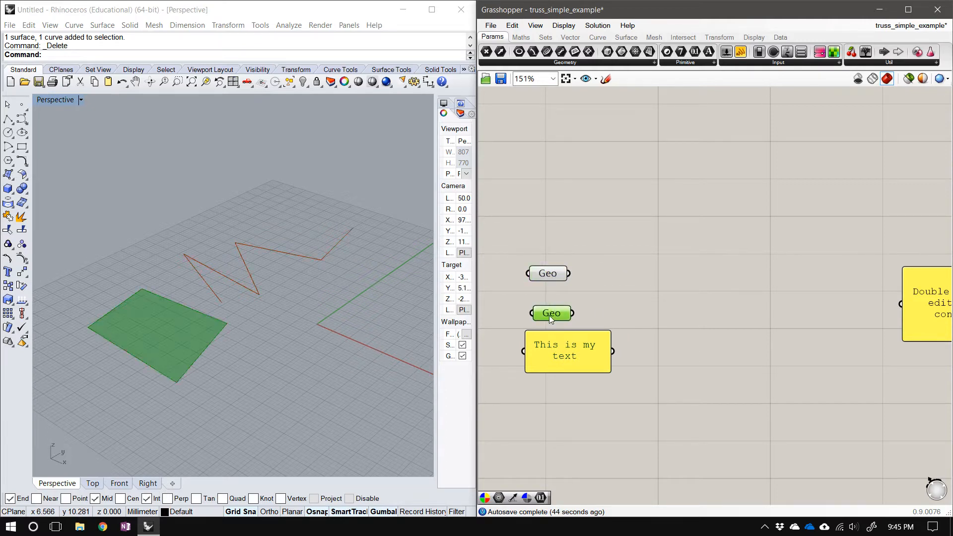
mouse_move(567, 350)
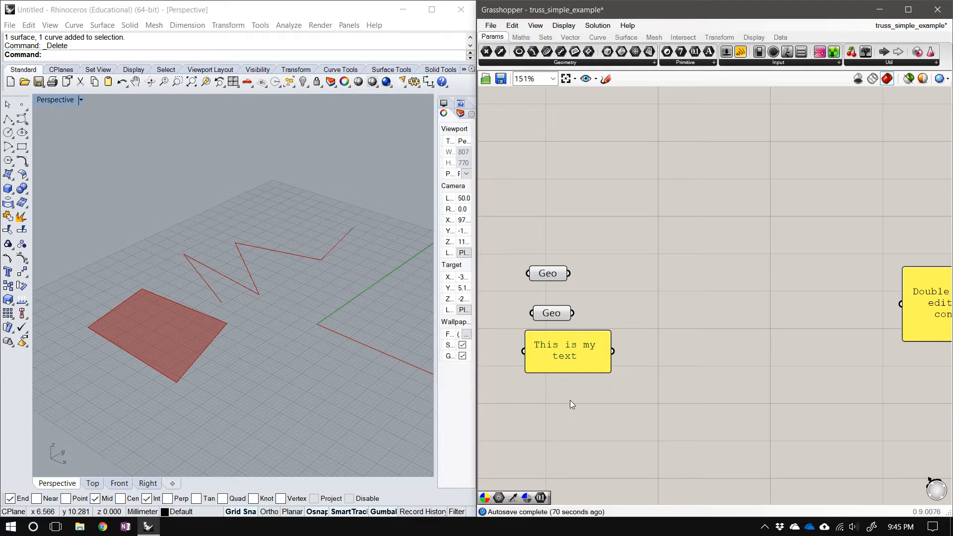
mouse_move(714, 260)
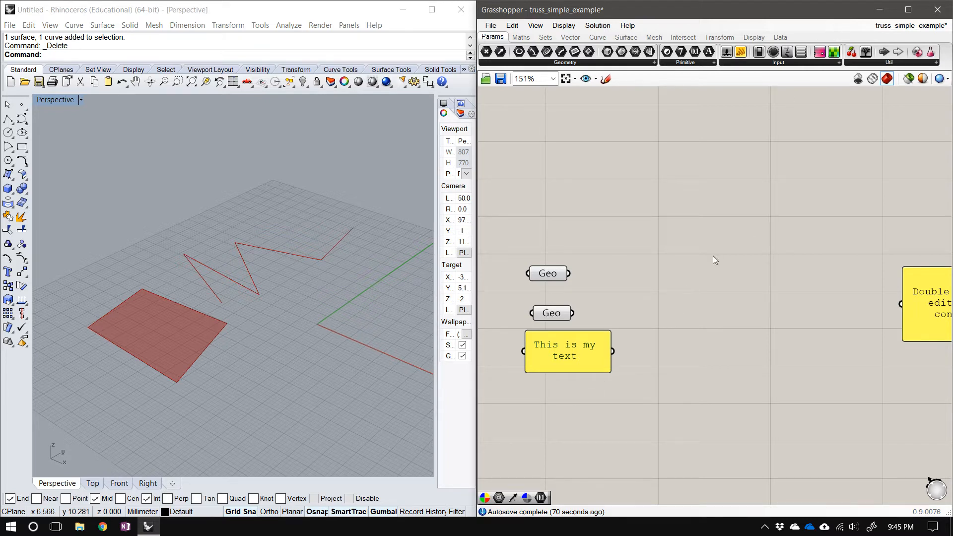
mouse_move(699, 307)
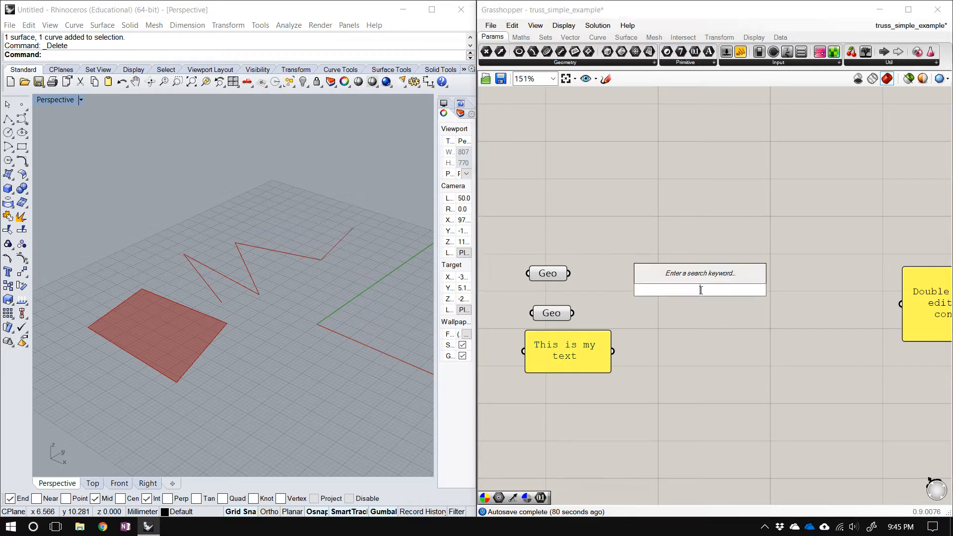
Add an Objectify Object component to the canvas near the geometry parameters.
text(obje)
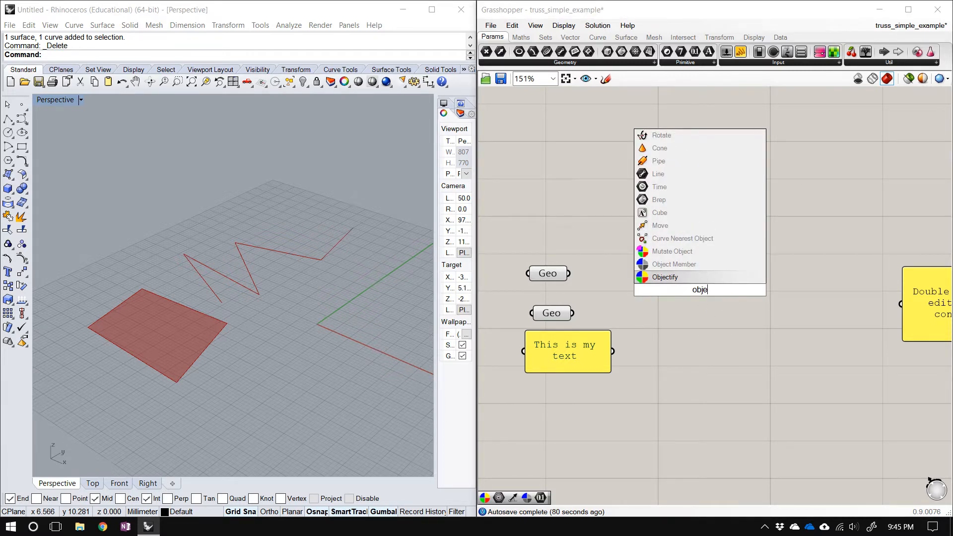
click(665, 277)
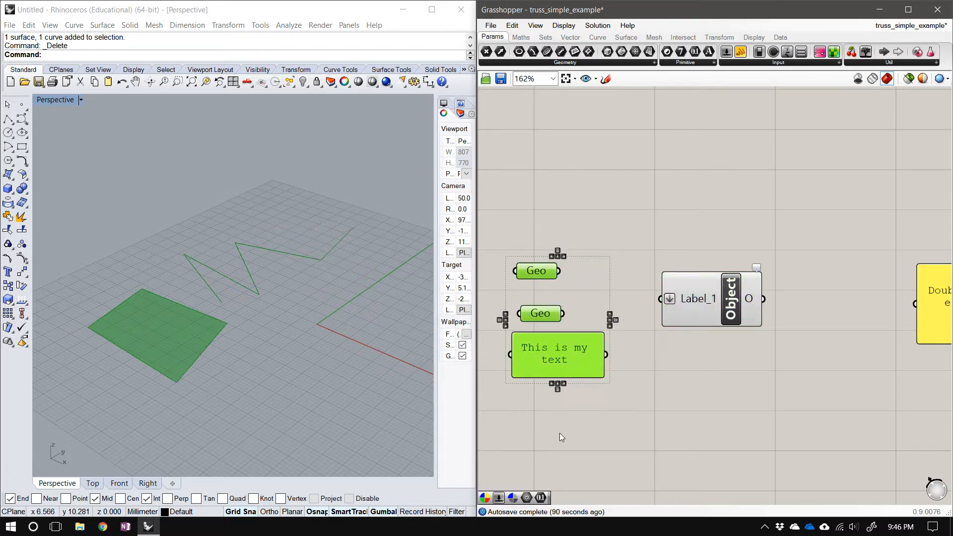
click(629, 405)
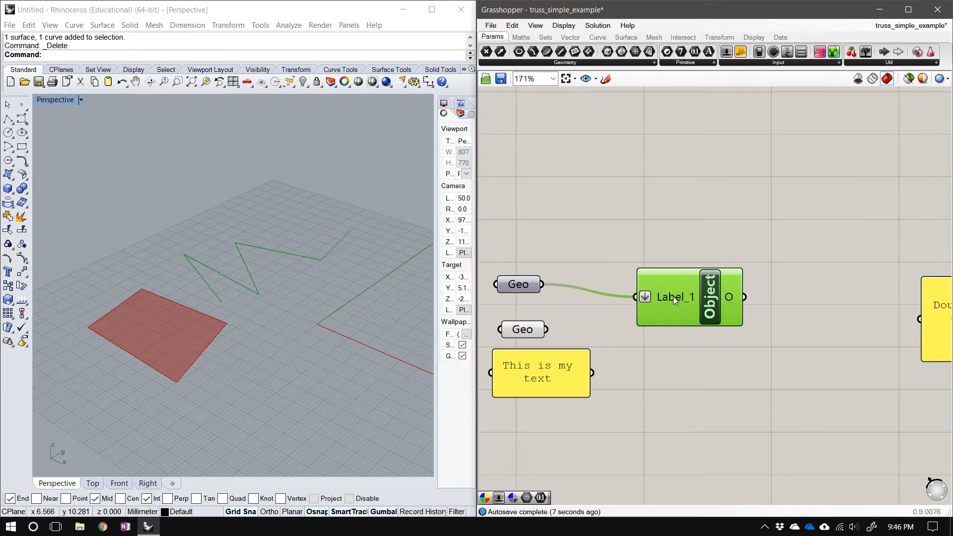
Rename the Object component's first input to myPolyline for the polyline geometry.
right_click(688, 296)
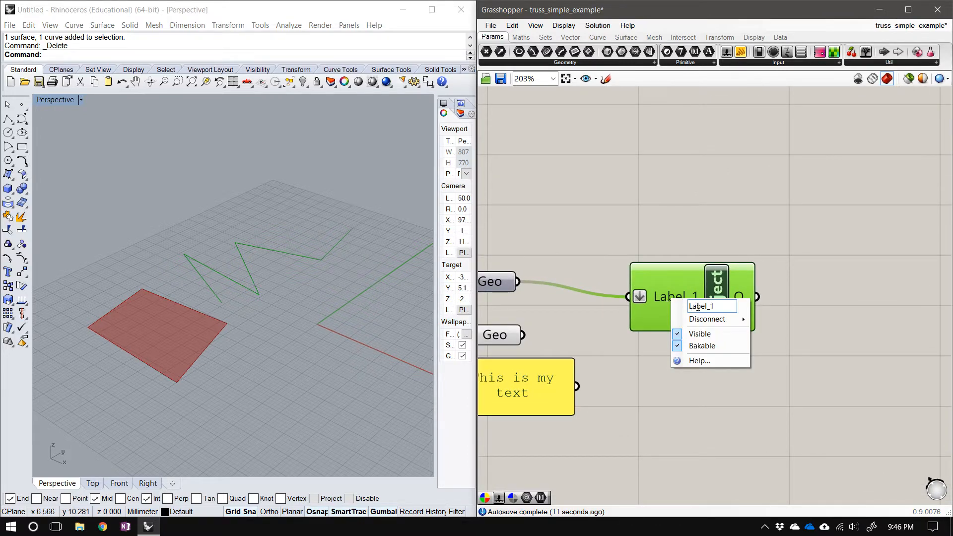
triple_click(709, 305)
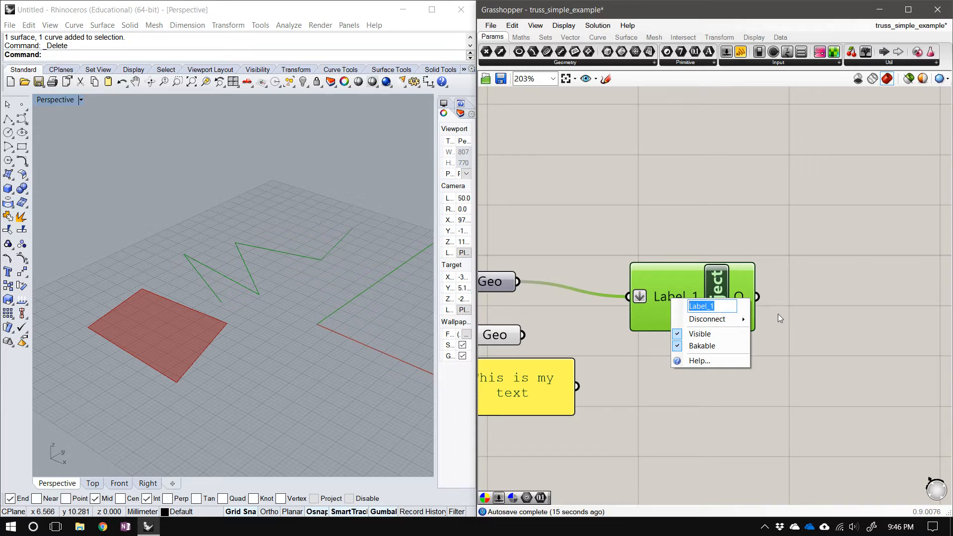
text(myPolyline)
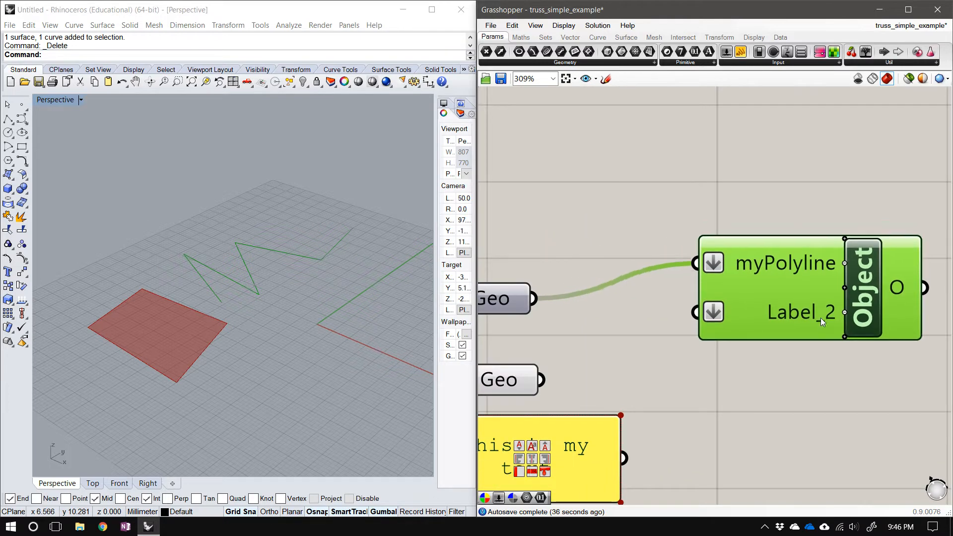
Add Object inputs myPlane and myText, wired to the surface parameter and the text panel.
scroll(down, 3)
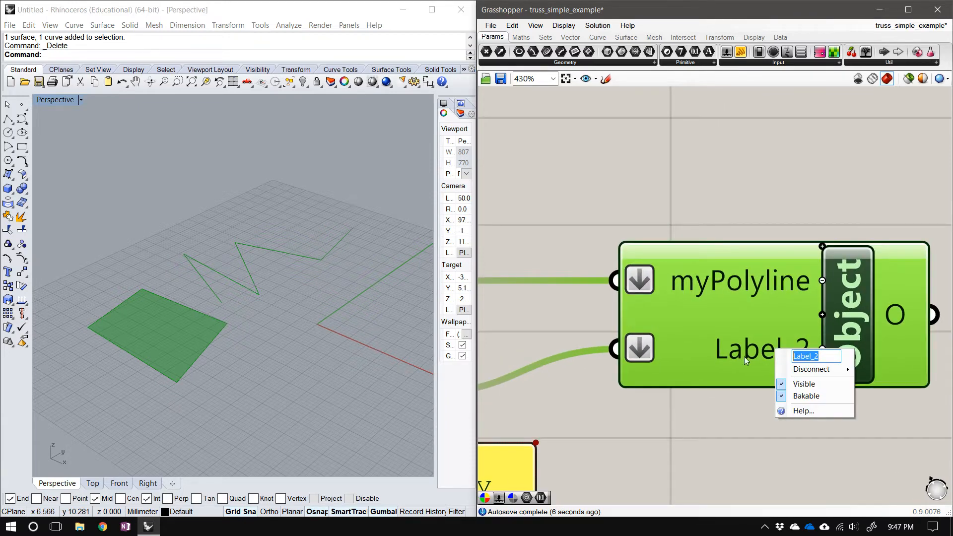
text(myPlane)
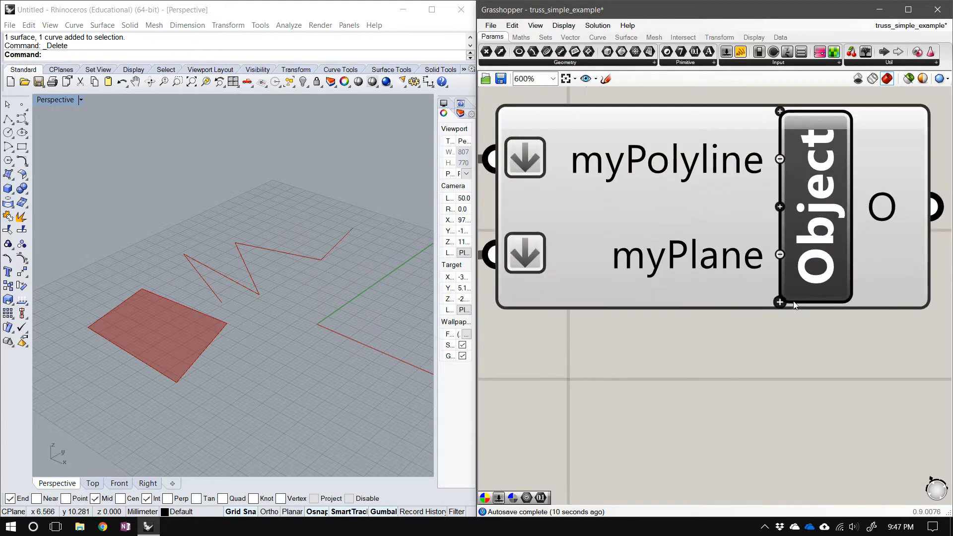
scroll(down, 3)
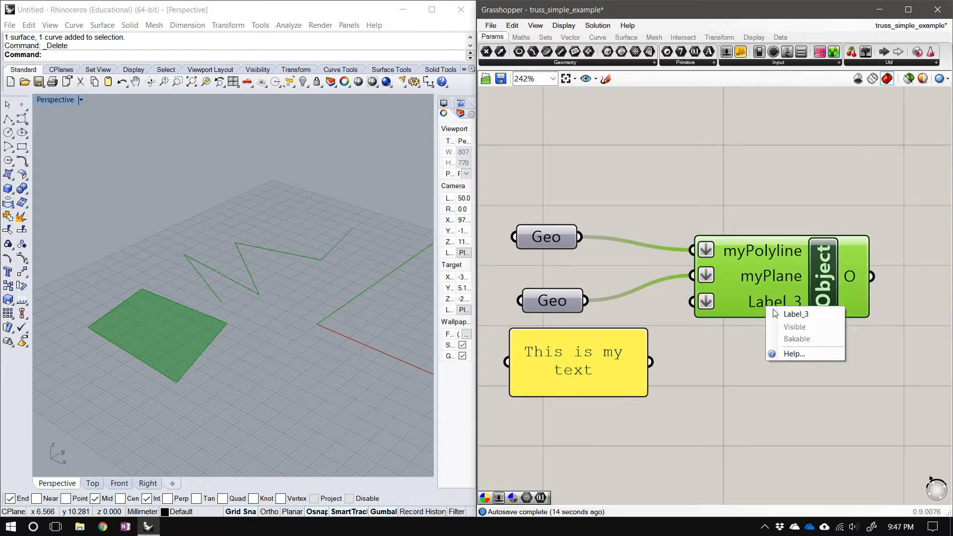
text(myText)
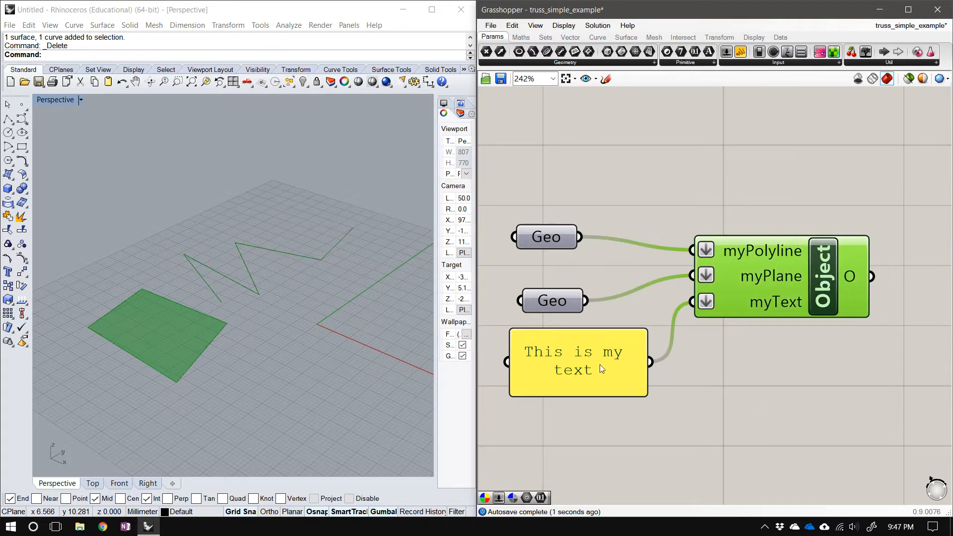
scroll(down, 3)
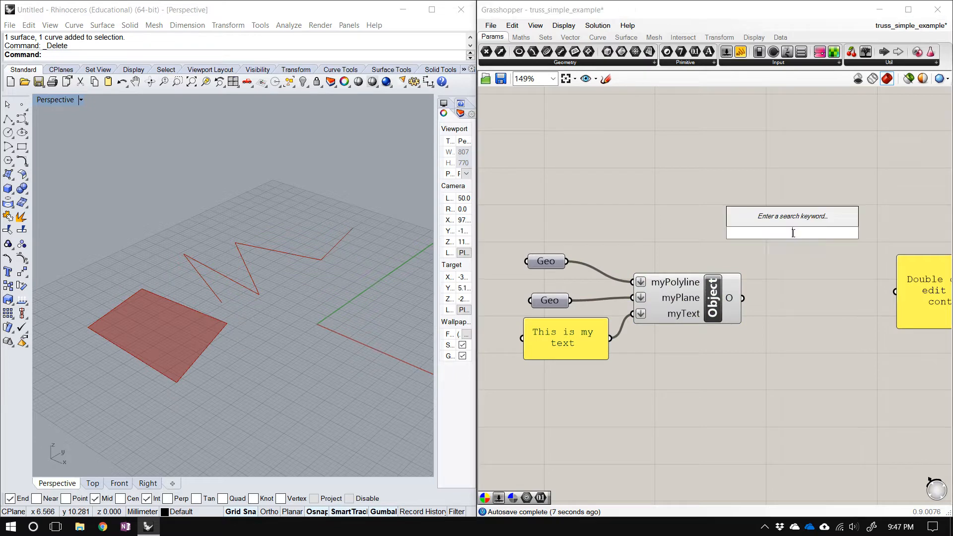
Add a Move component taking the Object output as its geometry.
text(move)
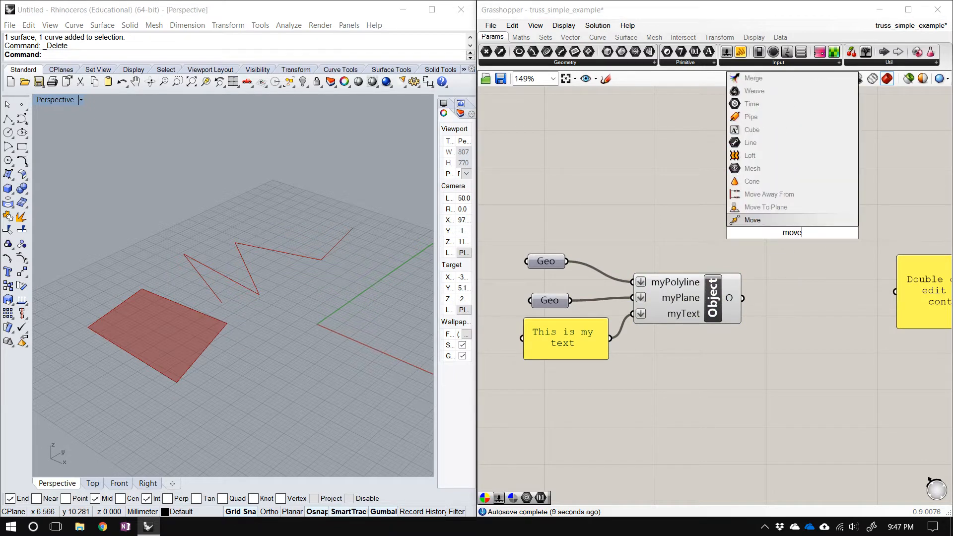
click(752, 220)
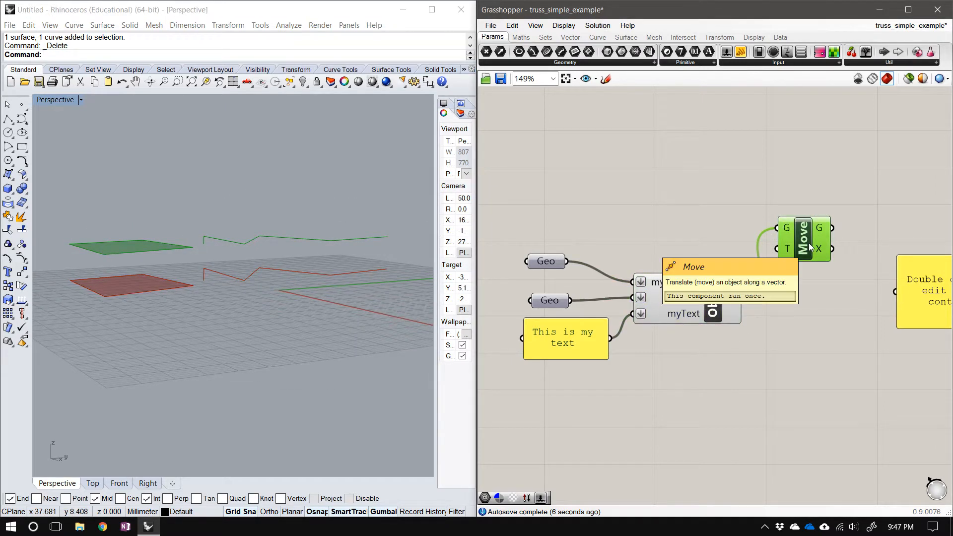
scroll(down, 3)
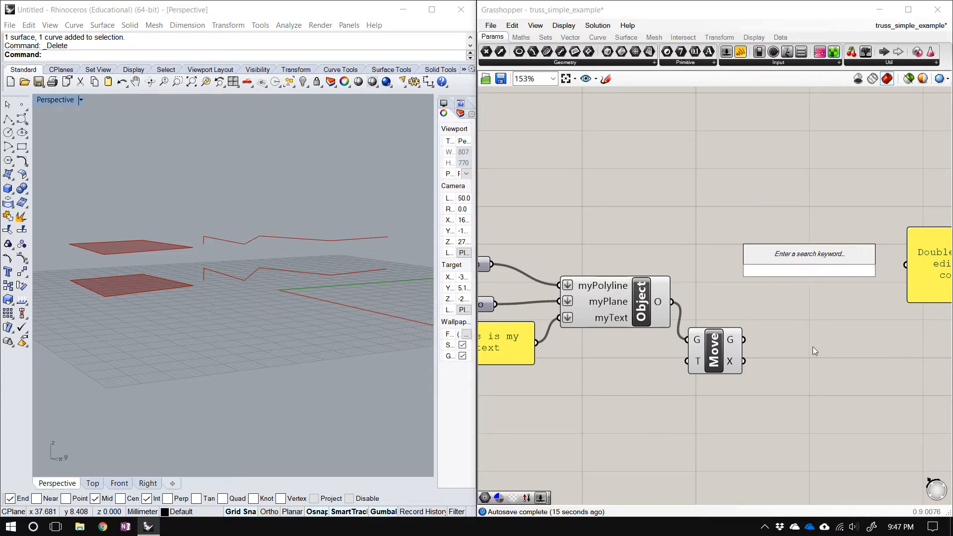
Add an Object Member component and choose which member it extracts from the object.
text(mem)
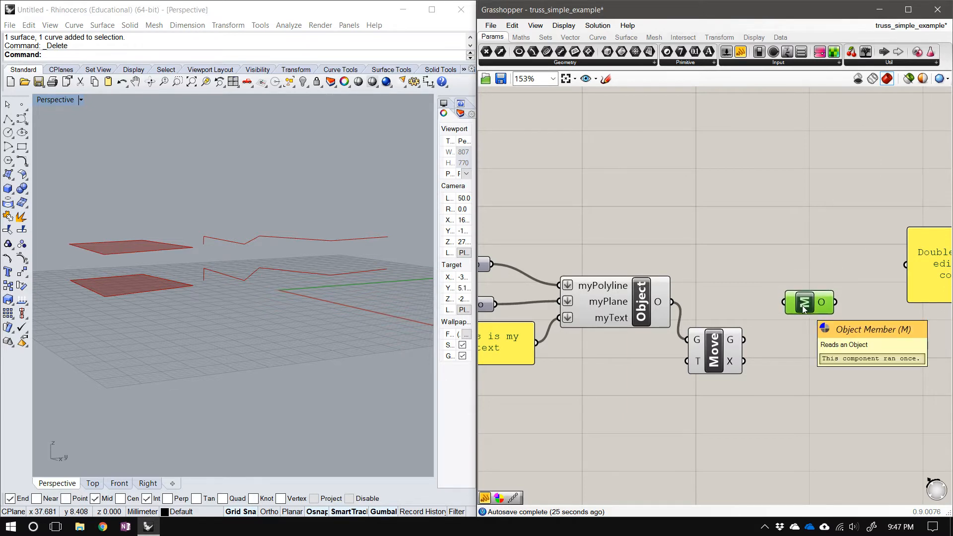
mouse_move(689, 310)
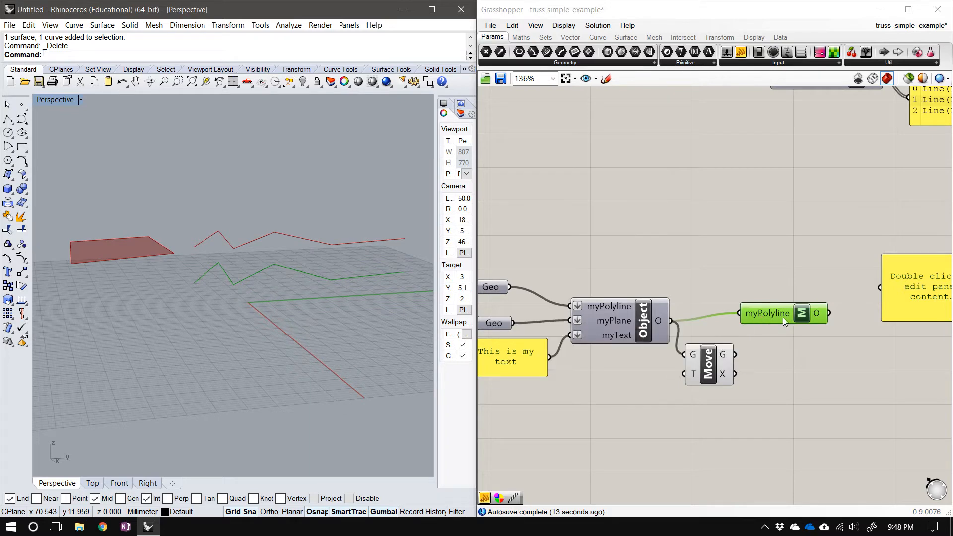
mouse_move(770, 313)
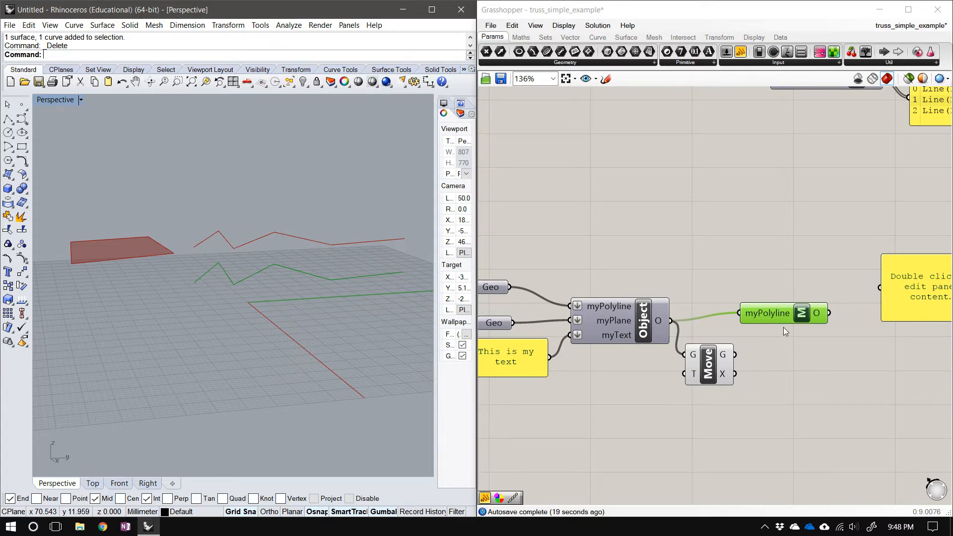
mouse_move(782, 328)
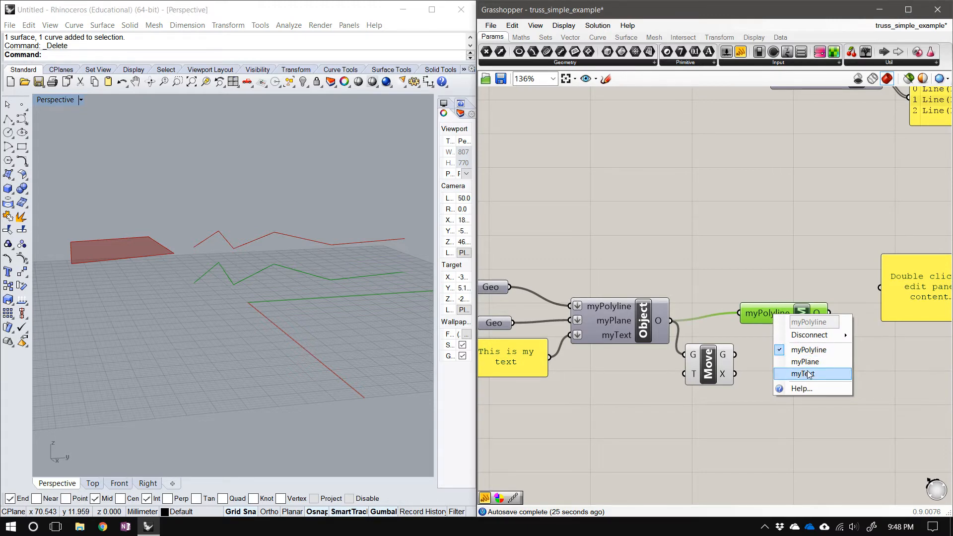
mouse_move(802, 362)
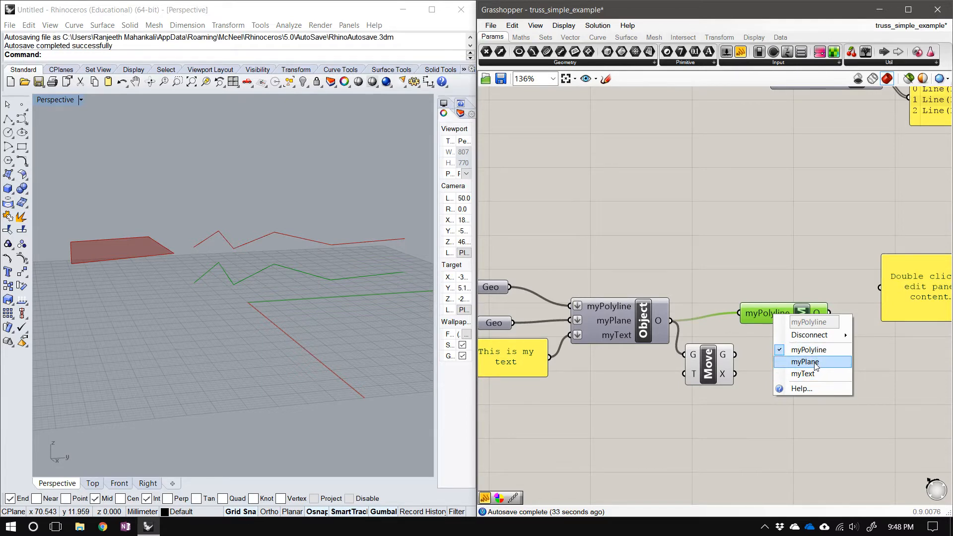
click(802, 361)
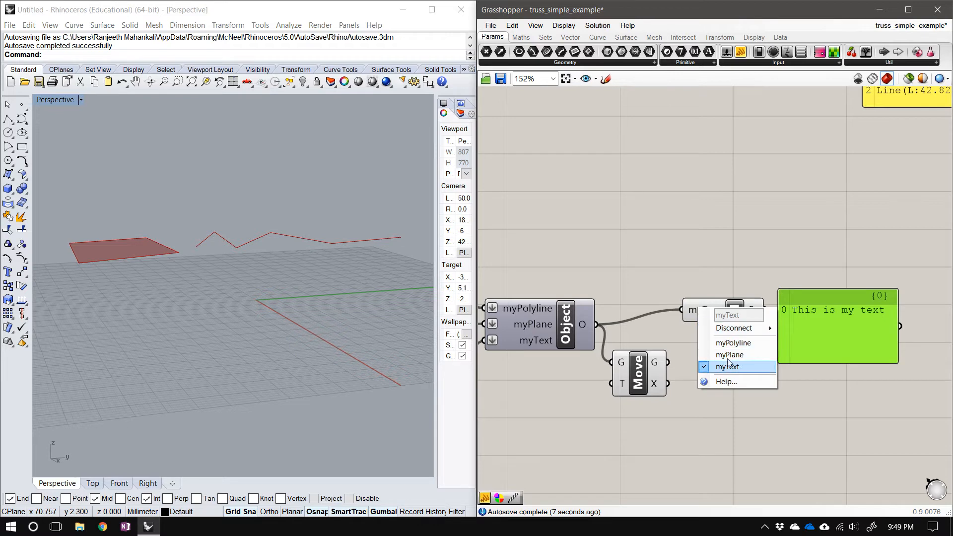
Switch the Member component to myPolyline so the panel lists two polyline curves.
click(733, 342)
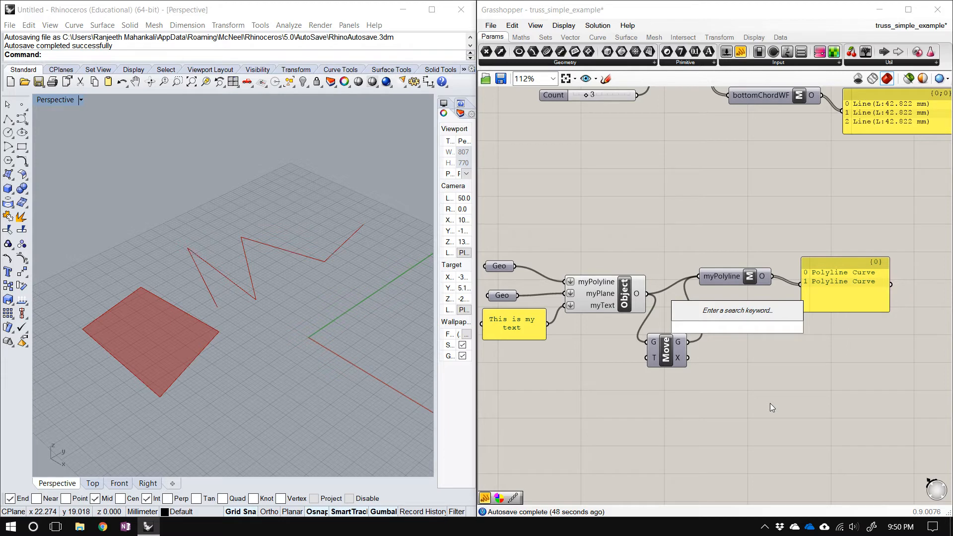
Place a Mutate component below the Member output and feed the Object output into it.
click(737, 326)
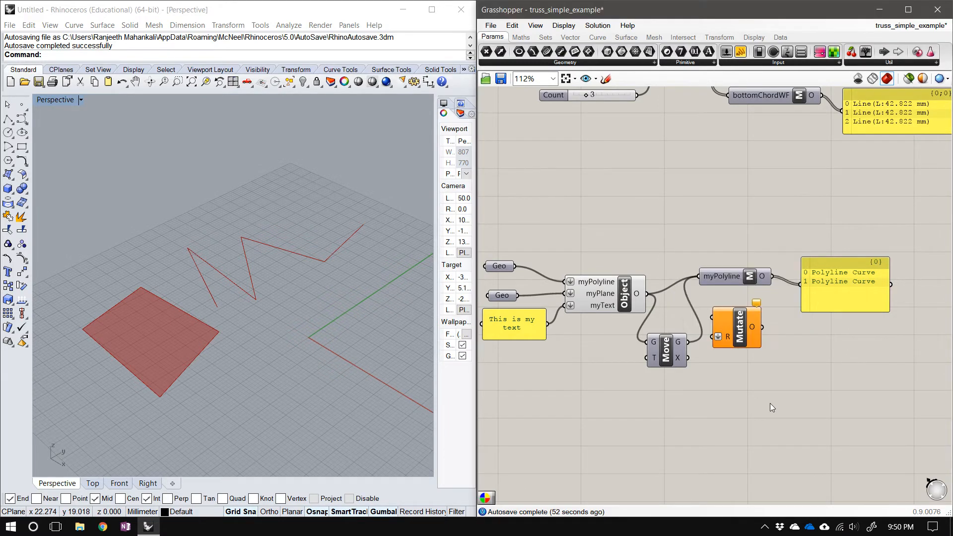
drag(735, 327, 781, 367)
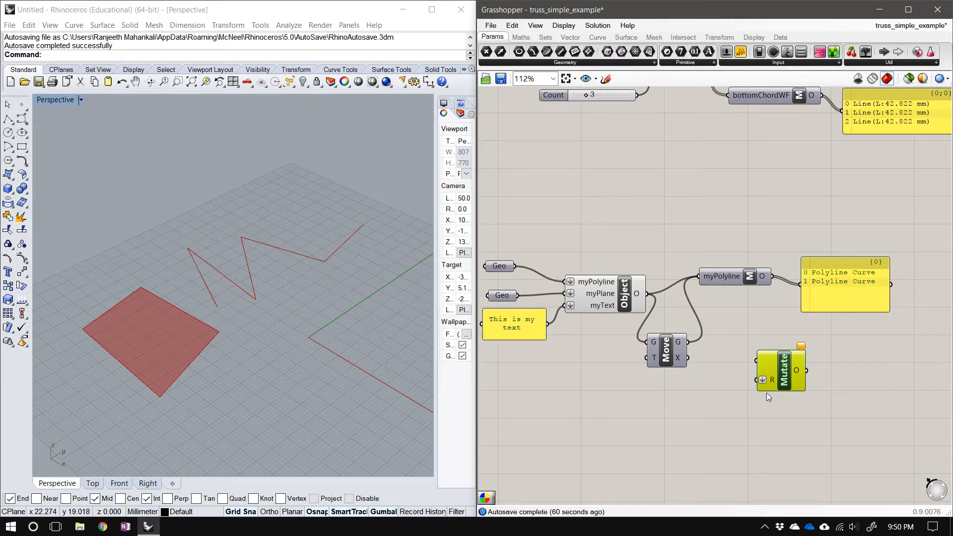
mouse_move(645, 297)
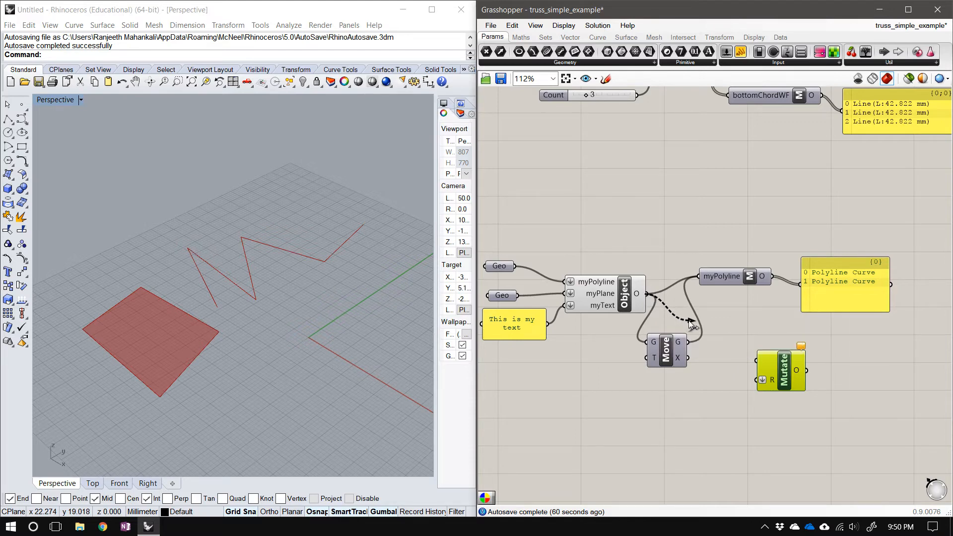
drag(780, 369, 813, 369)
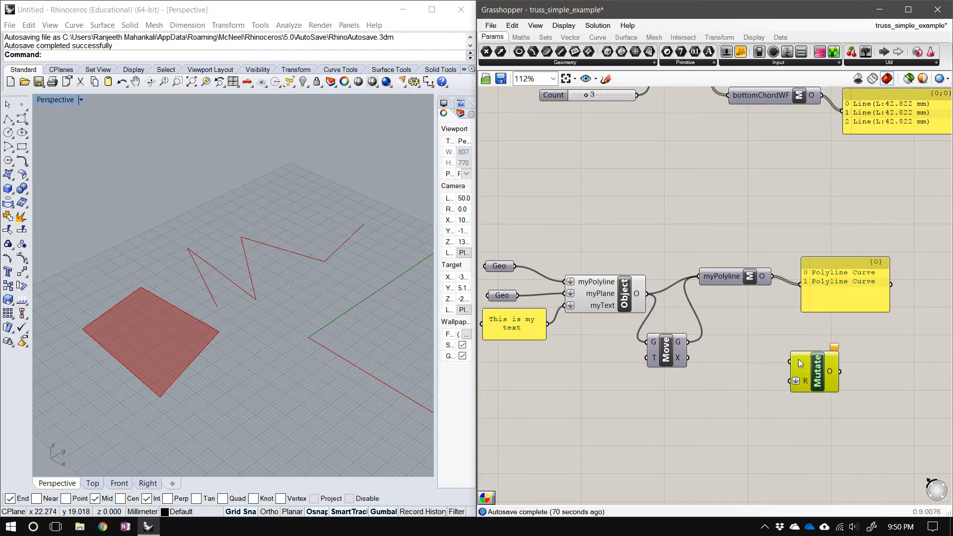
drag(814, 370, 786, 361)
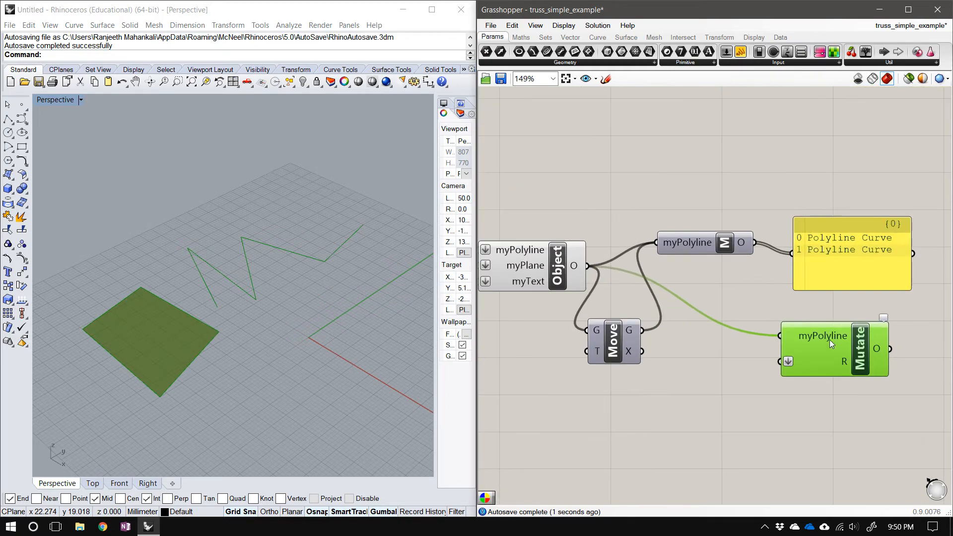
click(861, 329)
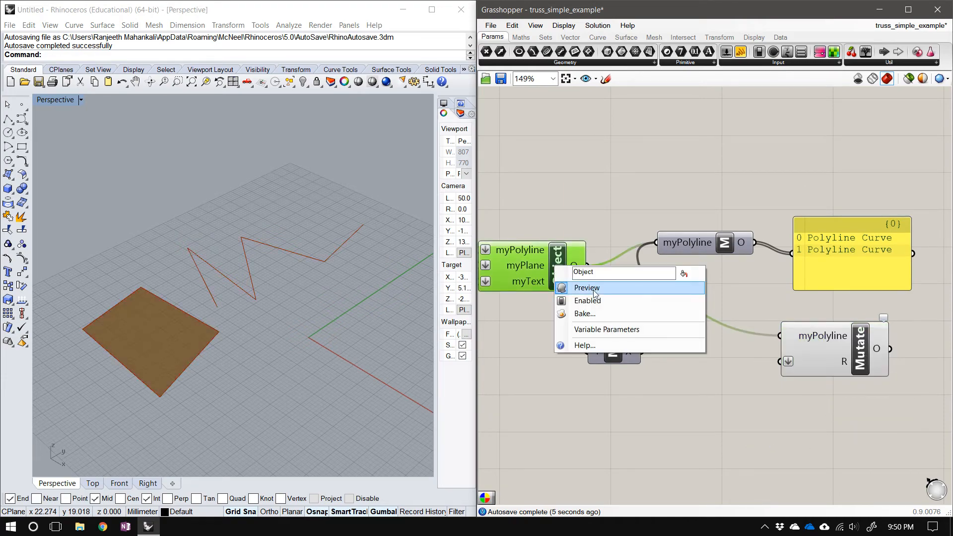
click(586, 288)
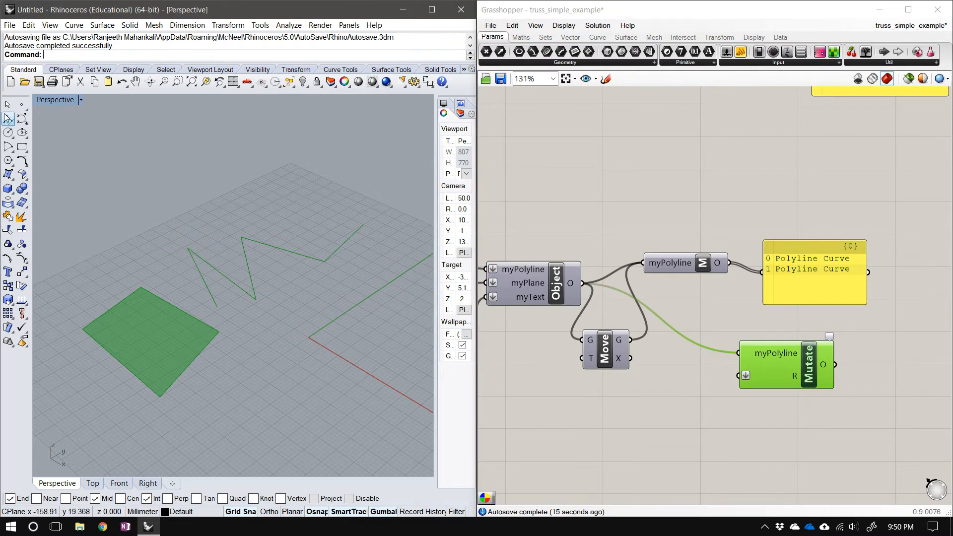
mouse_move(772, 352)
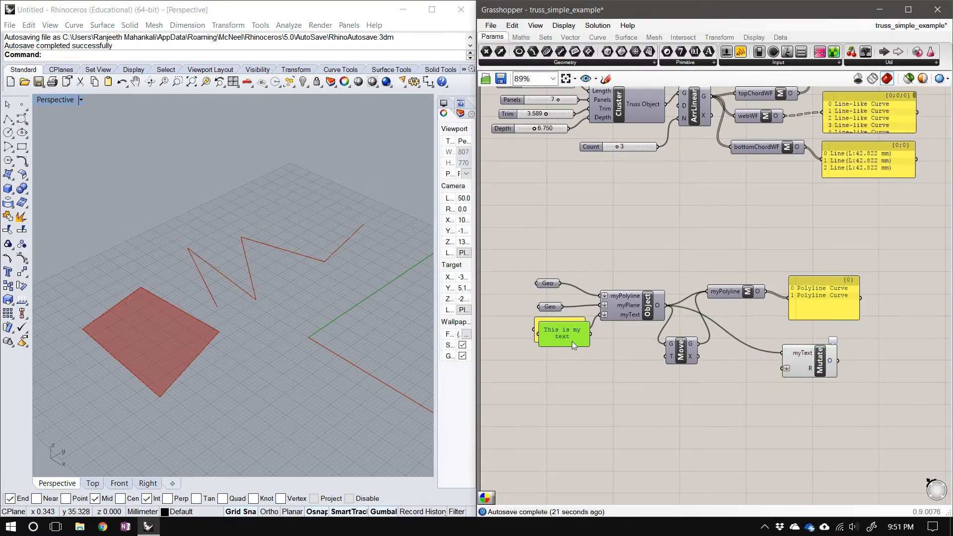
Edit a panel to read 'this is the other text' as the replacement value.
double_click(562, 331)
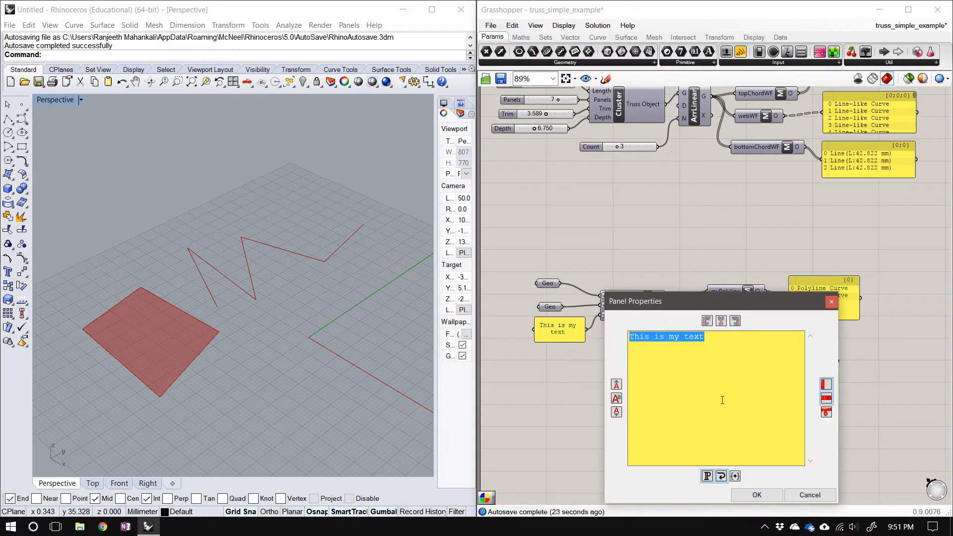
text(this is the other)
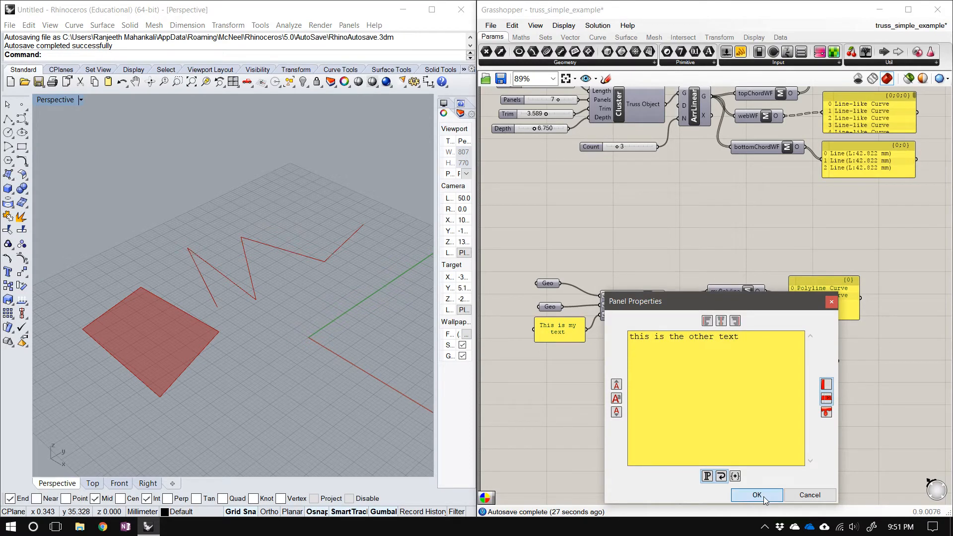
click(756, 494)
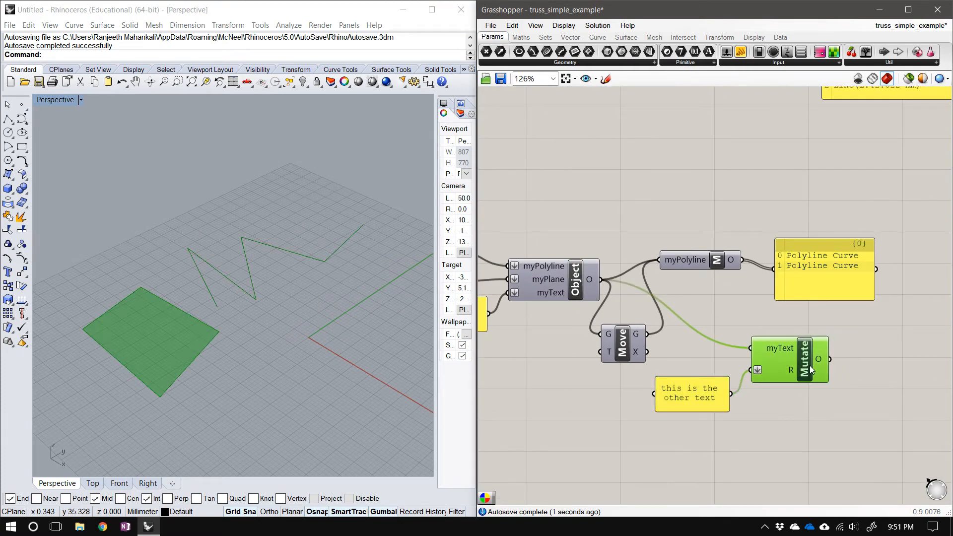
mouse_move(615, 287)
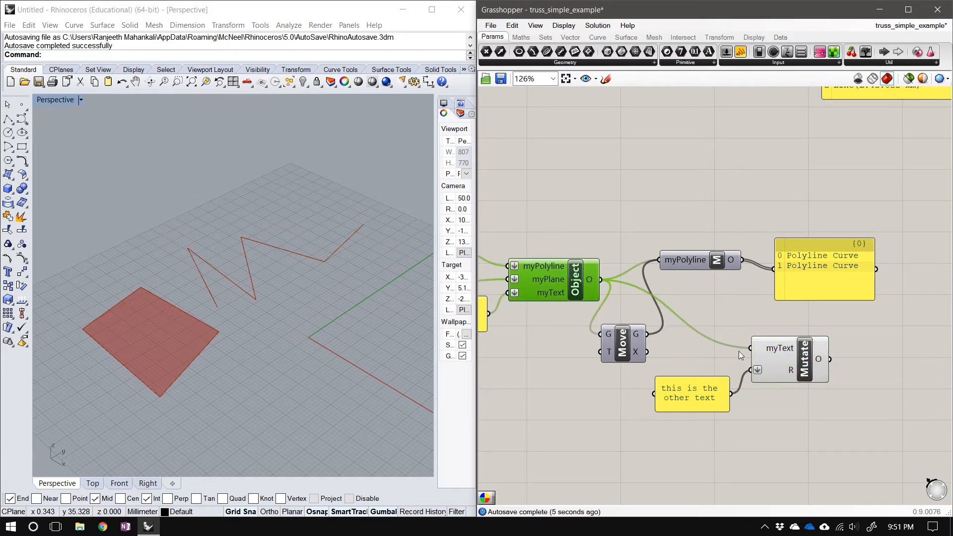
Preview the mutated object and attach its output to a panel showing the three-member Object.
click(780, 347)
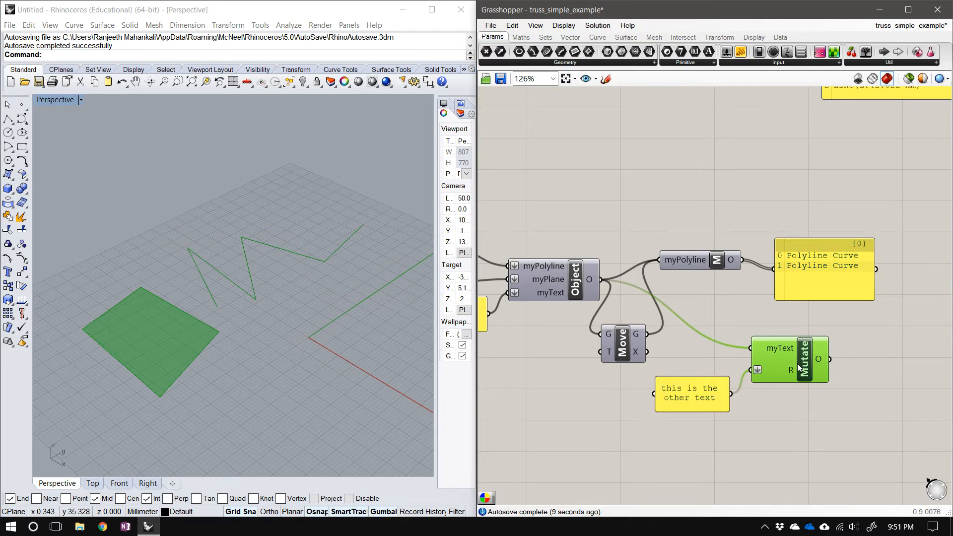
mouse_move(805, 374)
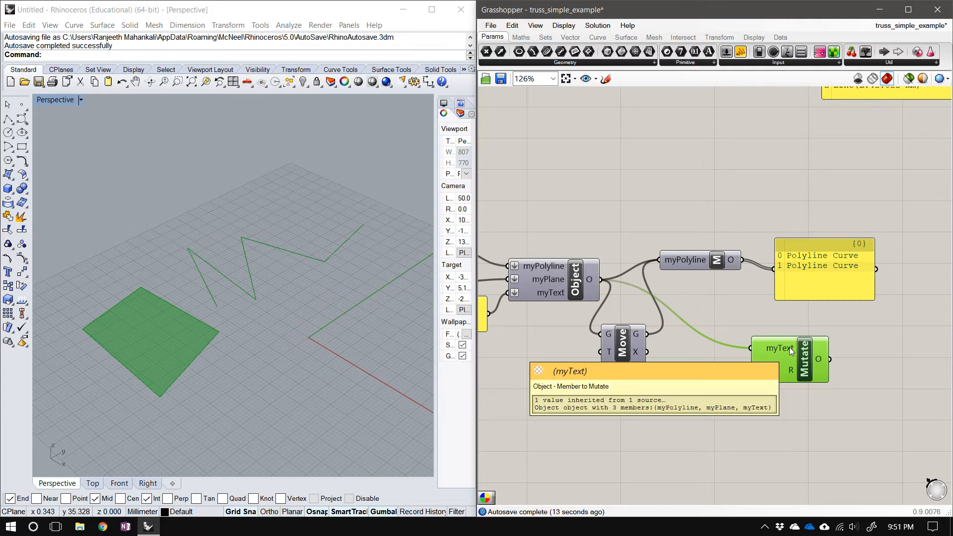
scroll(down, 3)
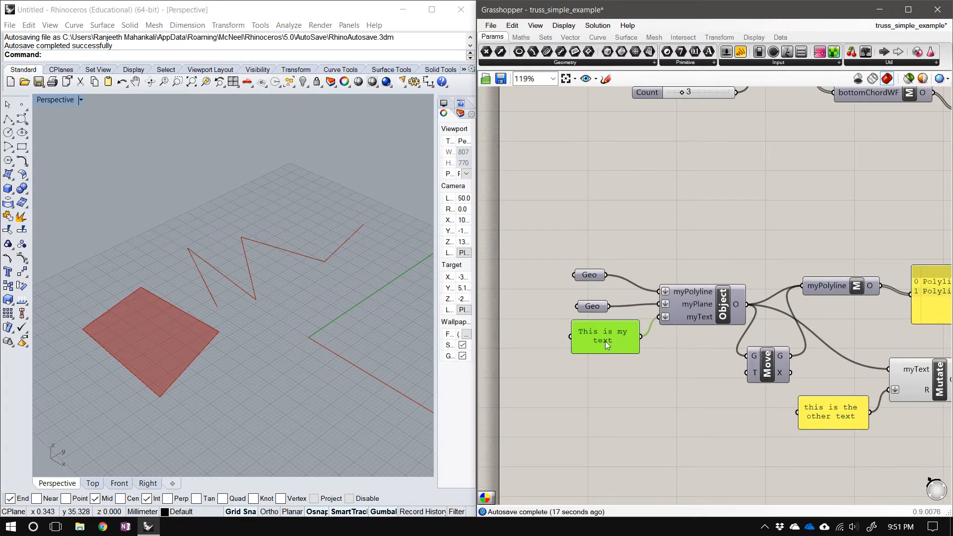
click(832, 412)
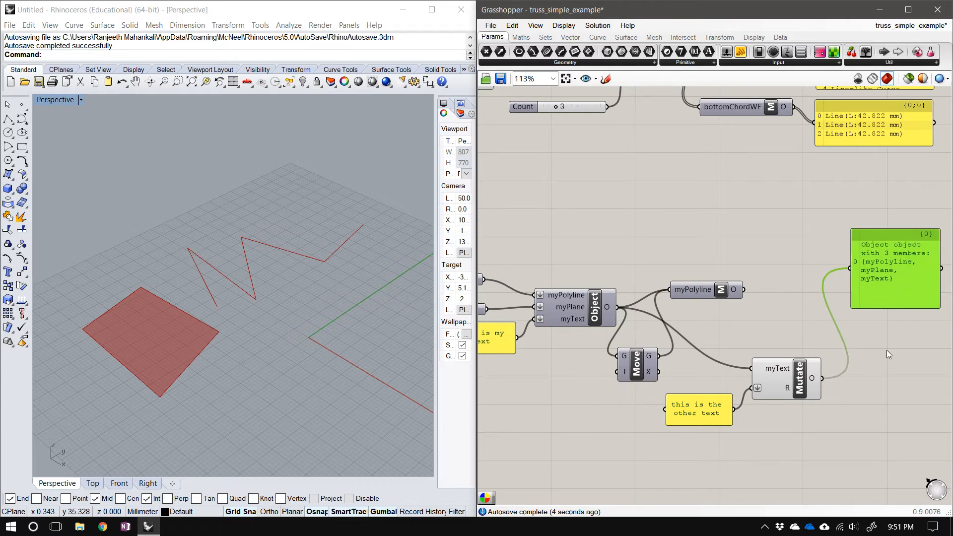
Add a Member component after Mutate reading myText into a panel showing 'this is the other text'.
double_click(887, 354)
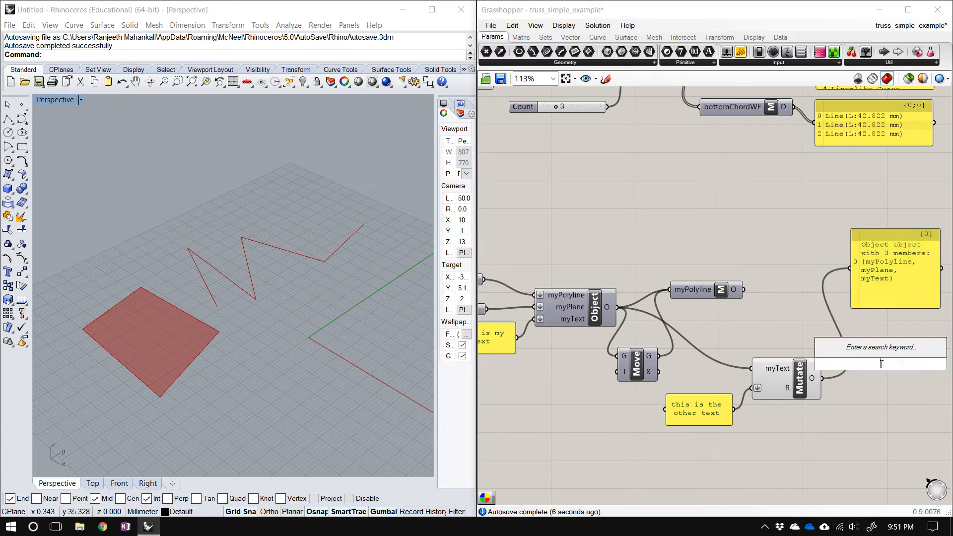
text(mem)
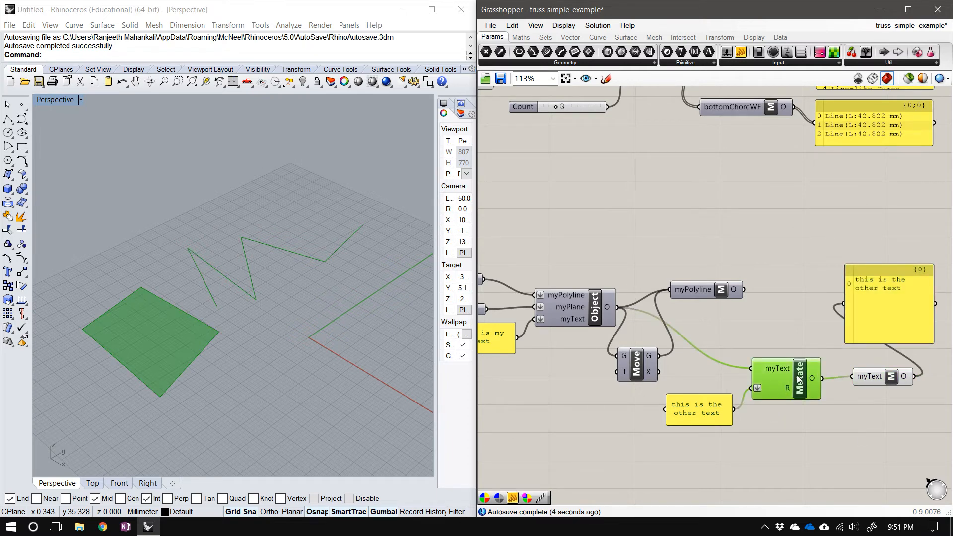
click(574, 307)
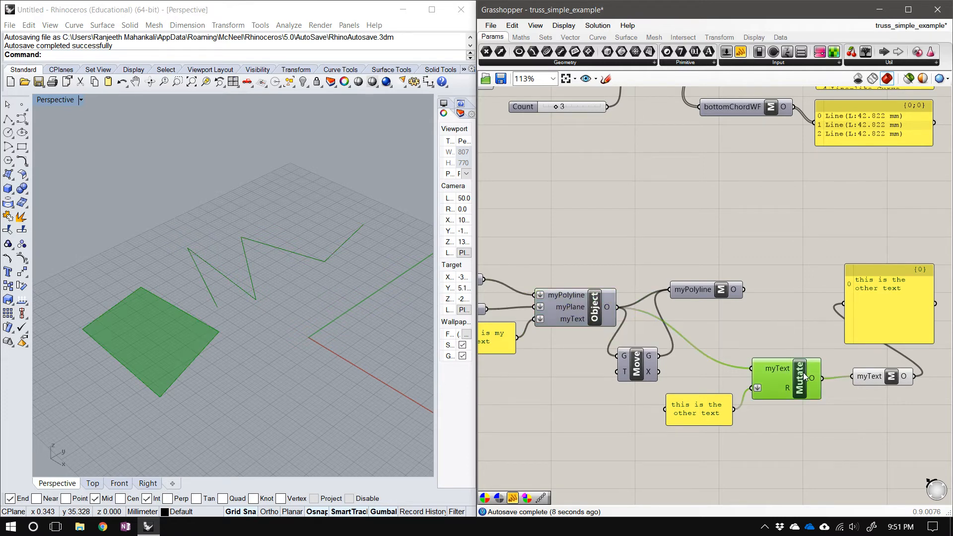
mouse_move(799, 374)
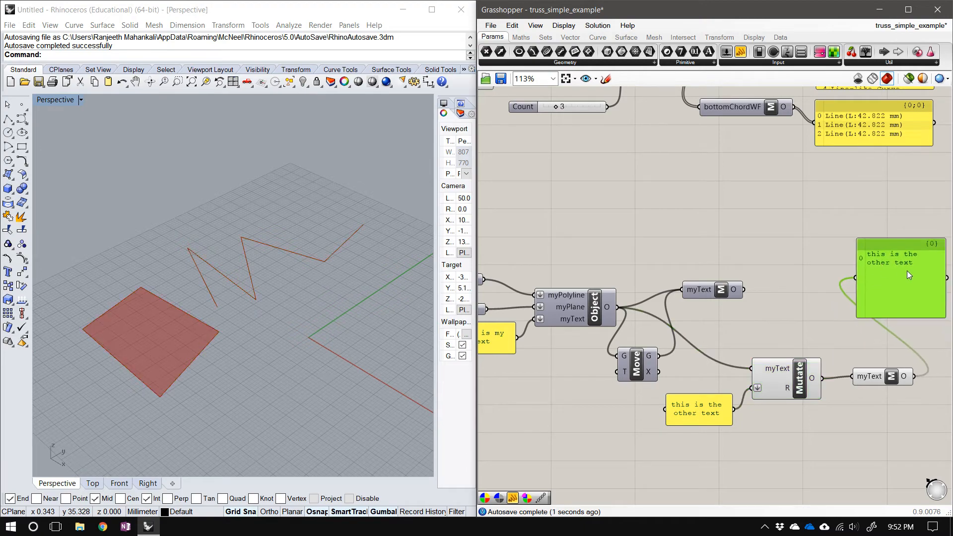
scroll(down, 3)
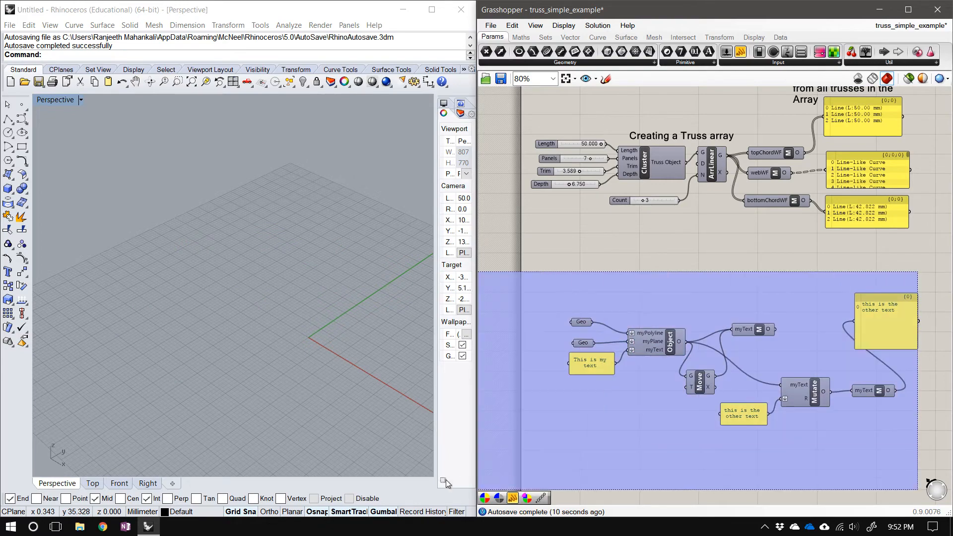
scroll(down, 3)
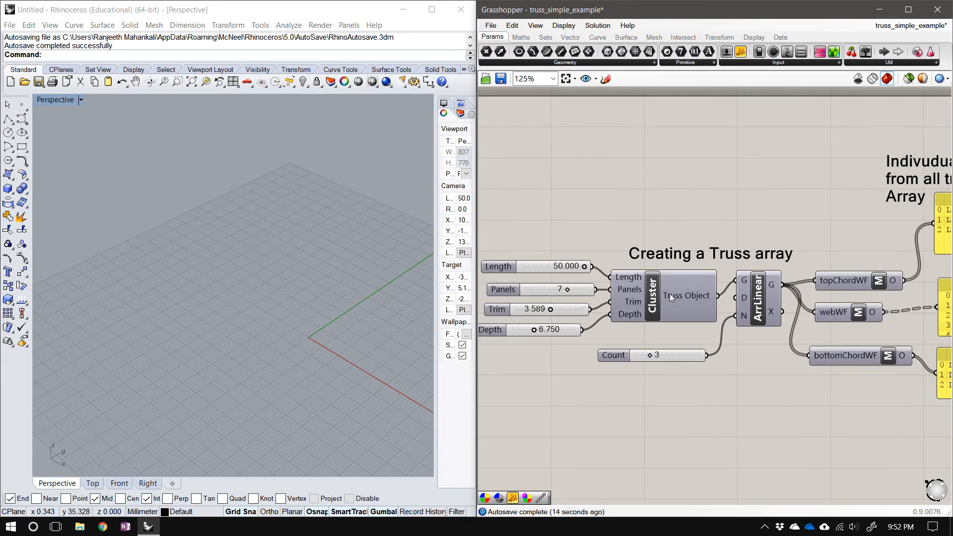
click(685, 296)
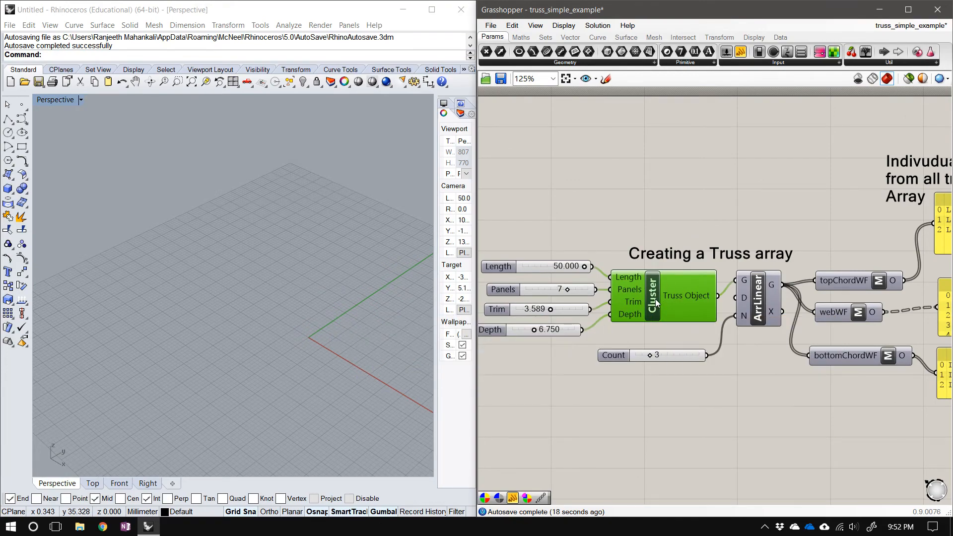
double_click(651, 296)
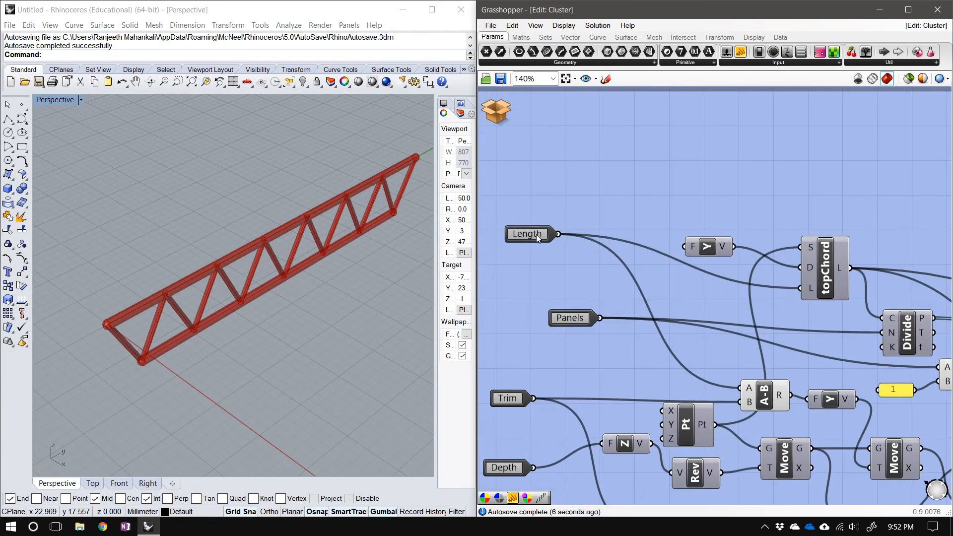
click(567, 309)
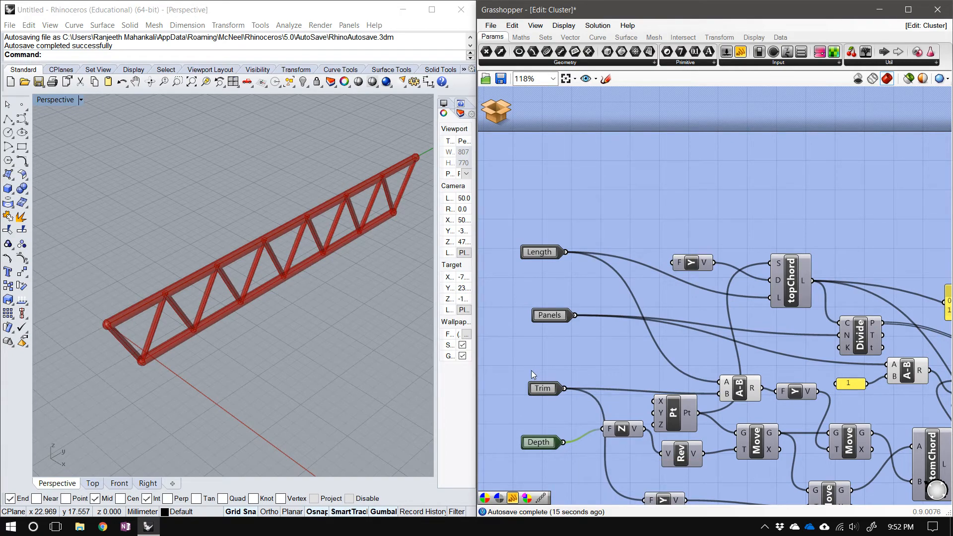
scroll(down, 3)
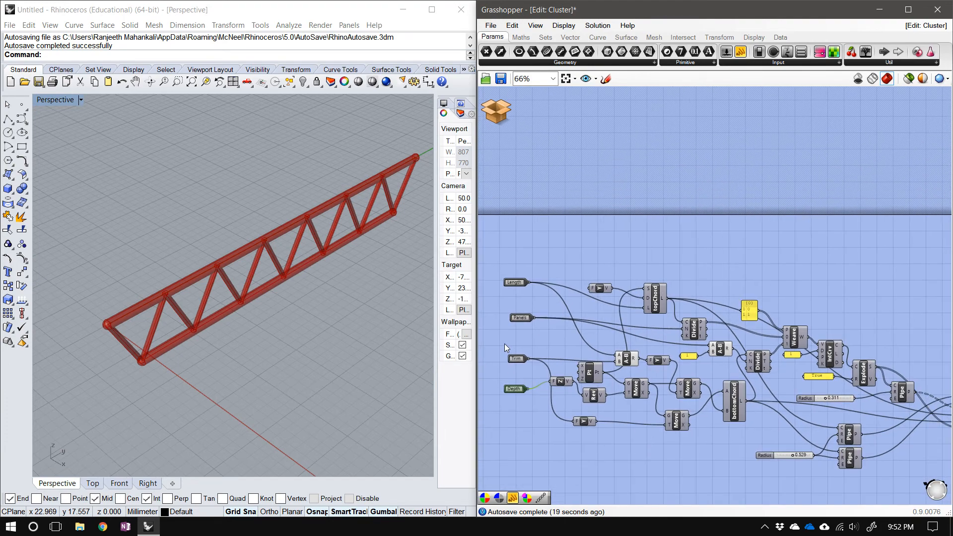
scroll(down, 3)
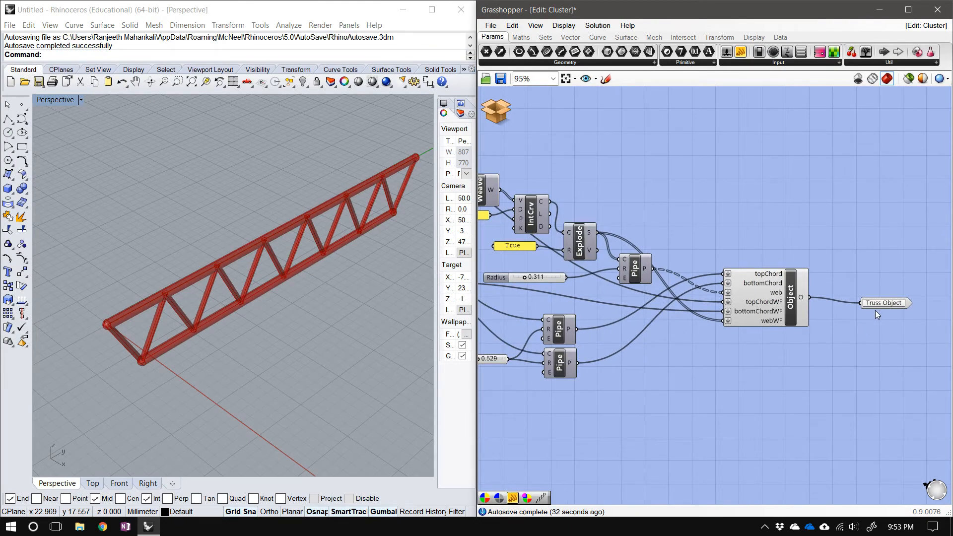
click(883, 304)
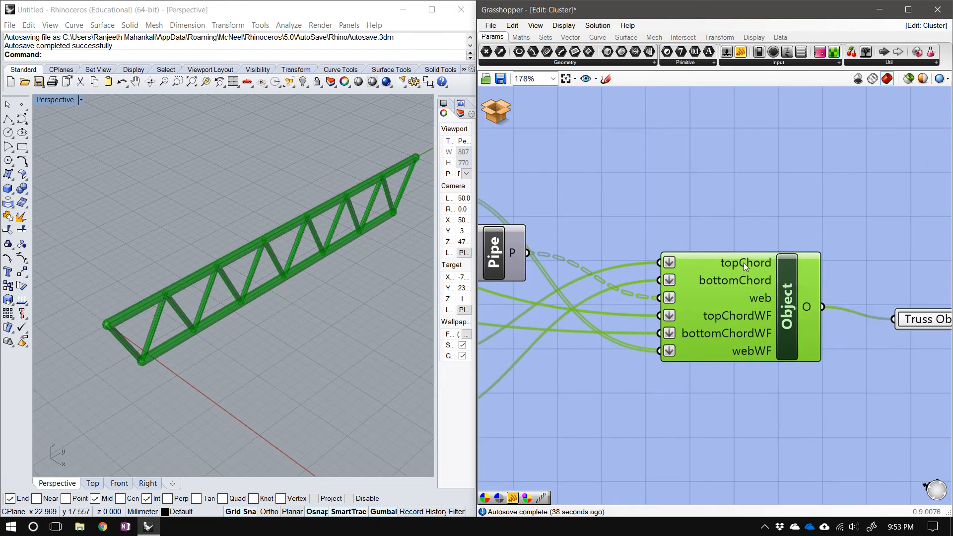
mouse_move(746, 261)
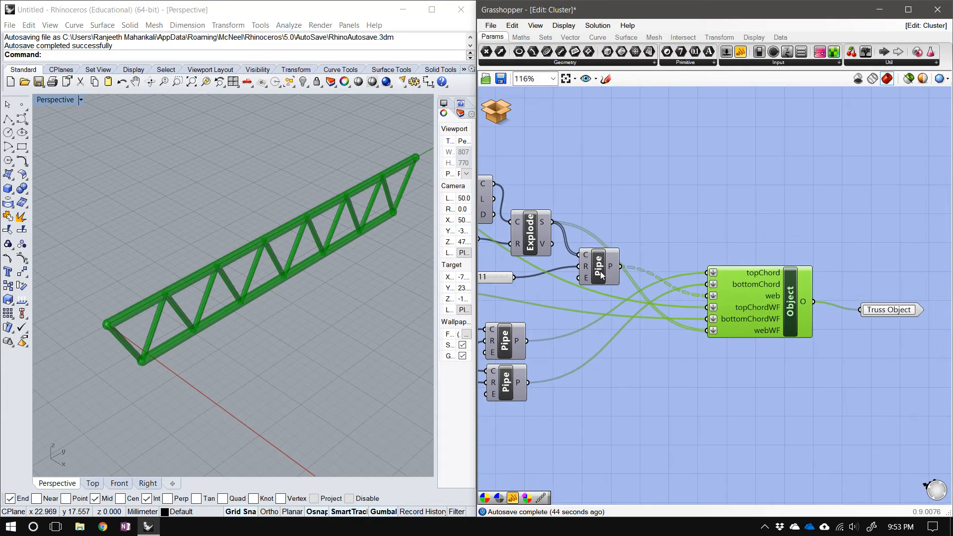
mouse_move(764, 280)
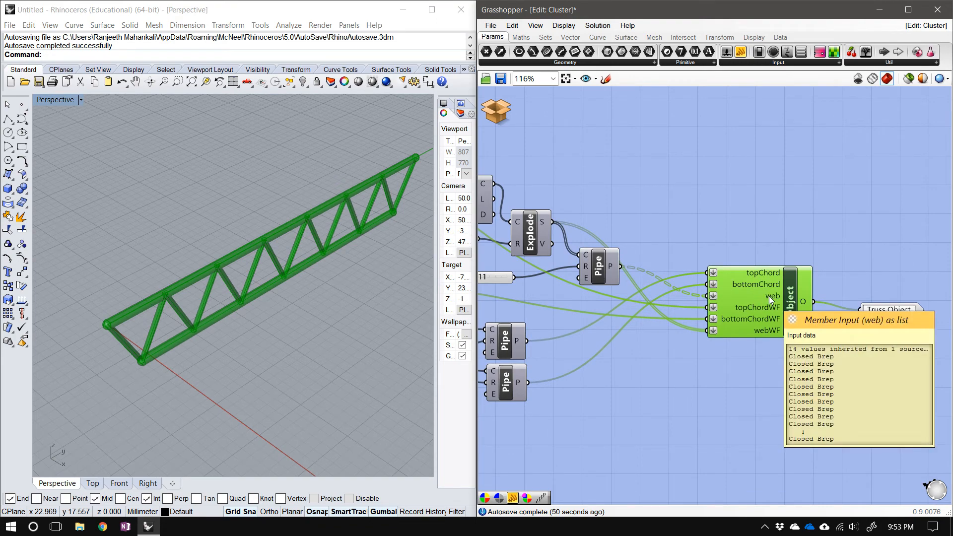
scroll(up, 3)
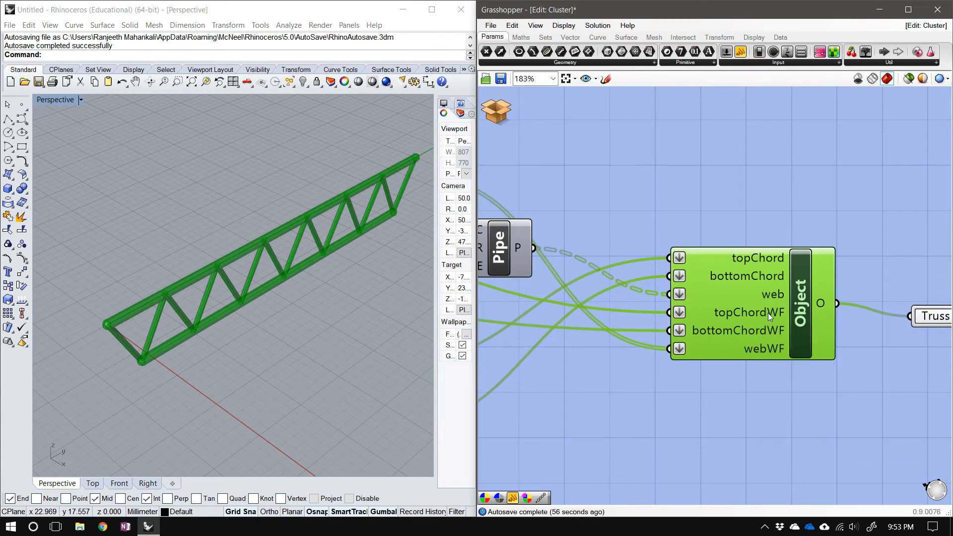
mouse_move(756, 329)
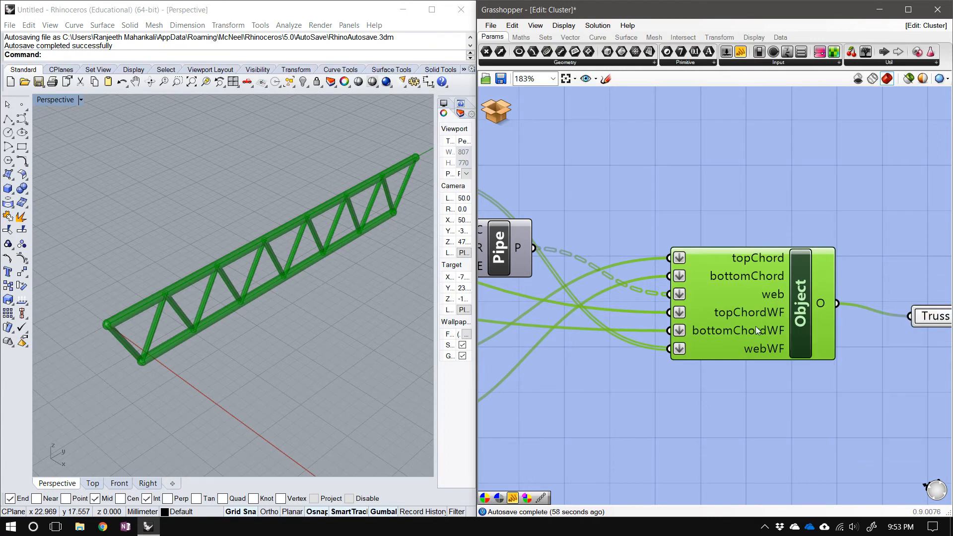
mouse_move(757, 354)
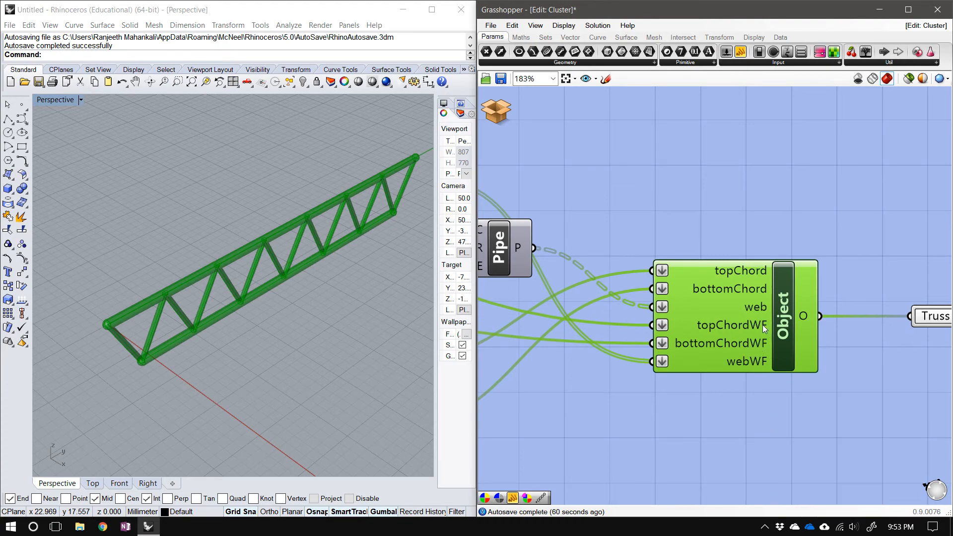
mouse_move(763, 381)
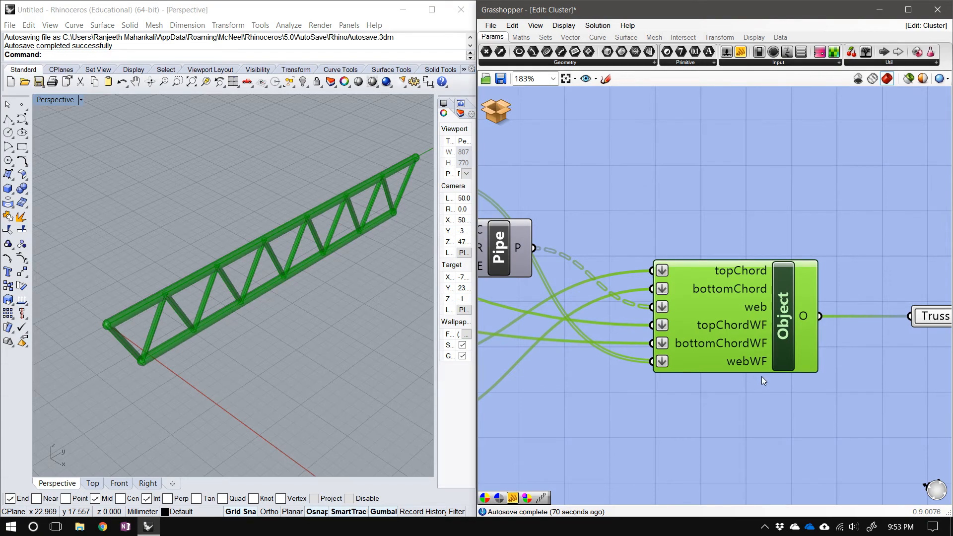
scroll(down, 3)
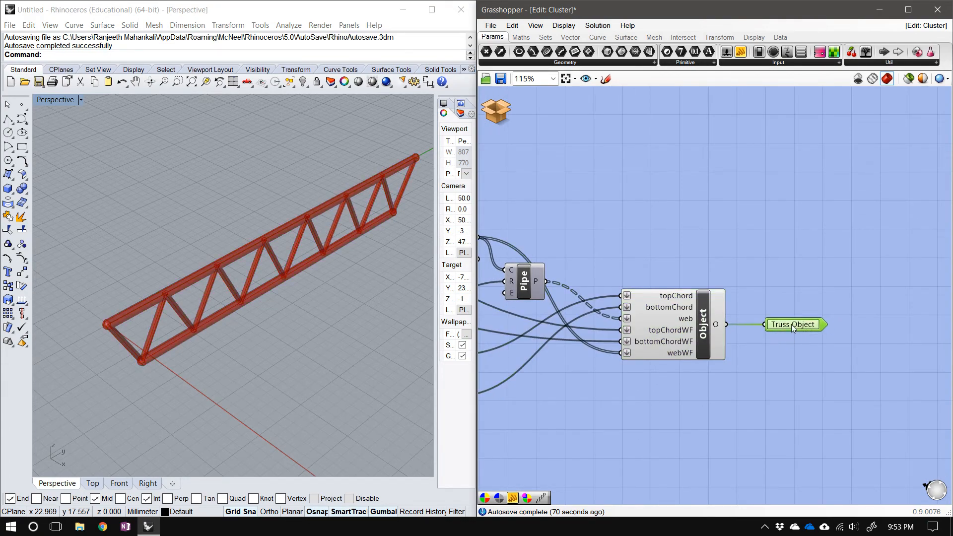
Save & Close the cluster, returning to the truss array definition.
click(495, 110)
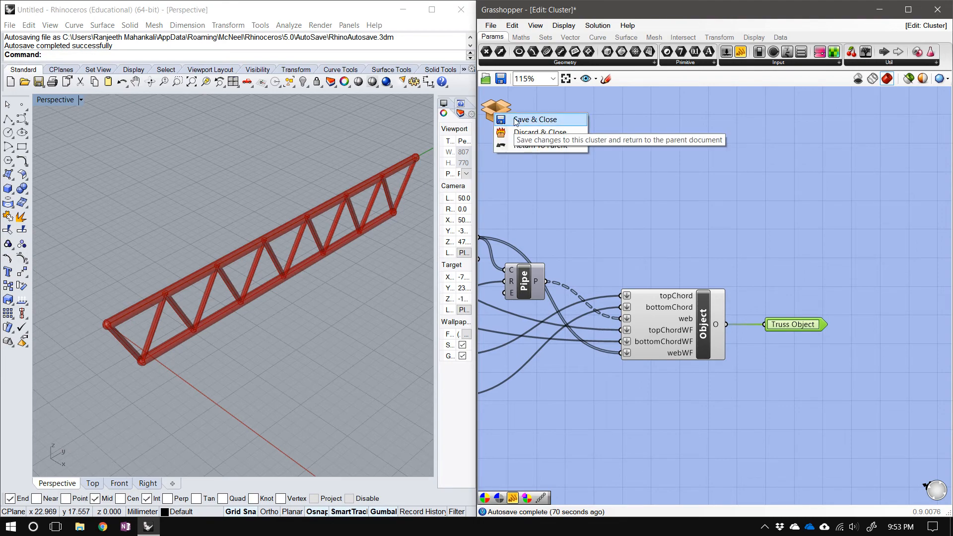
click(534, 119)
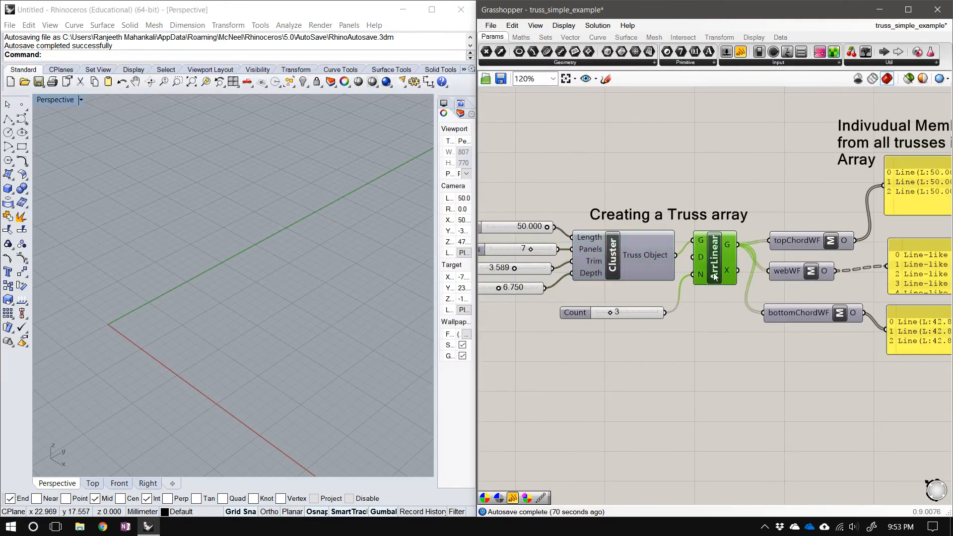
Enable Preview on the ArrLinear component to show three parallel trusses in Rhino.
right_click(715, 274)
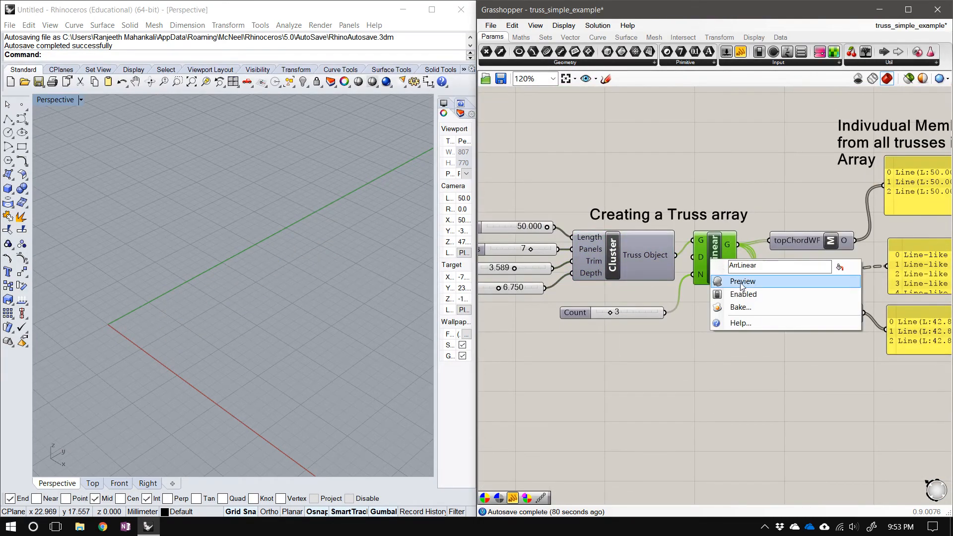
click(742, 281)
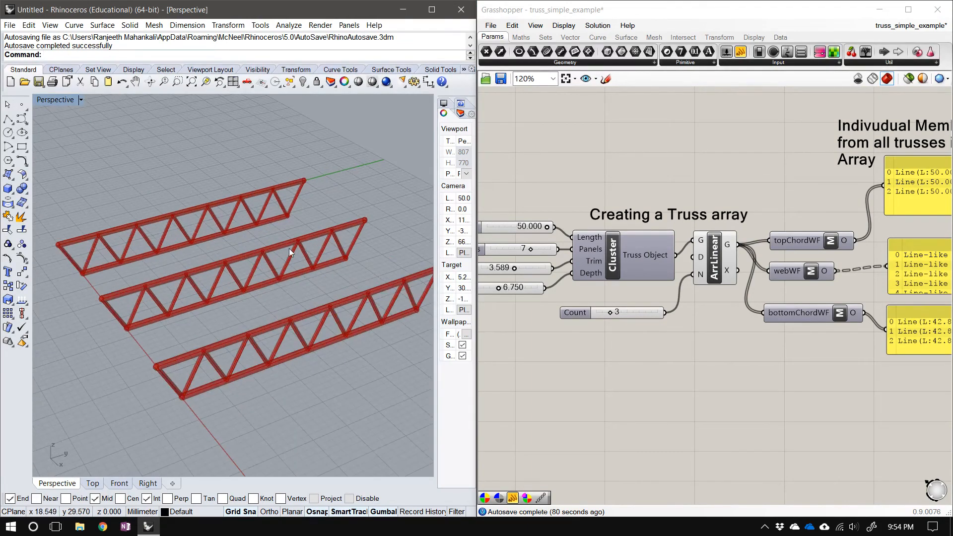
click(806, 239)
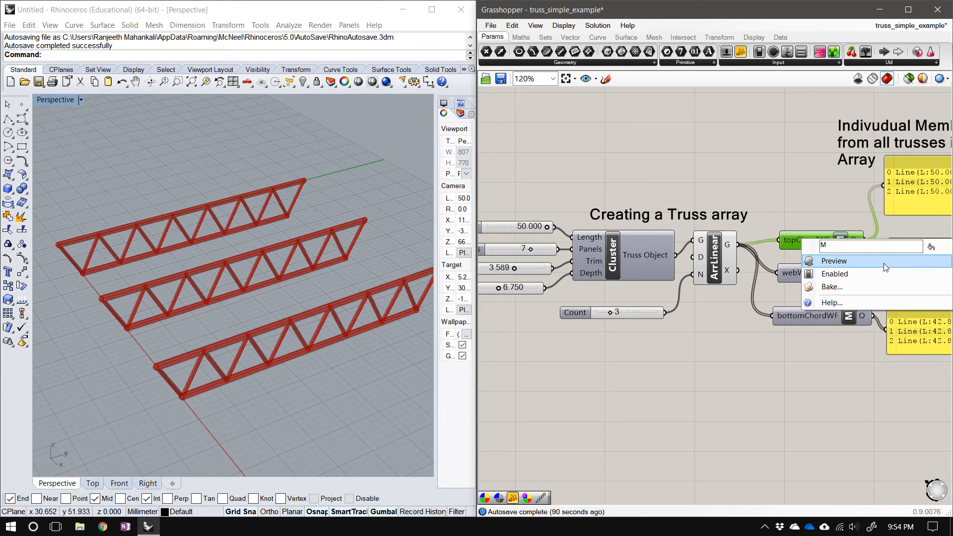
Disable preview on the ArrLinear truss array so the arrayed trusses vanish from Rhino.
click(833, 261)
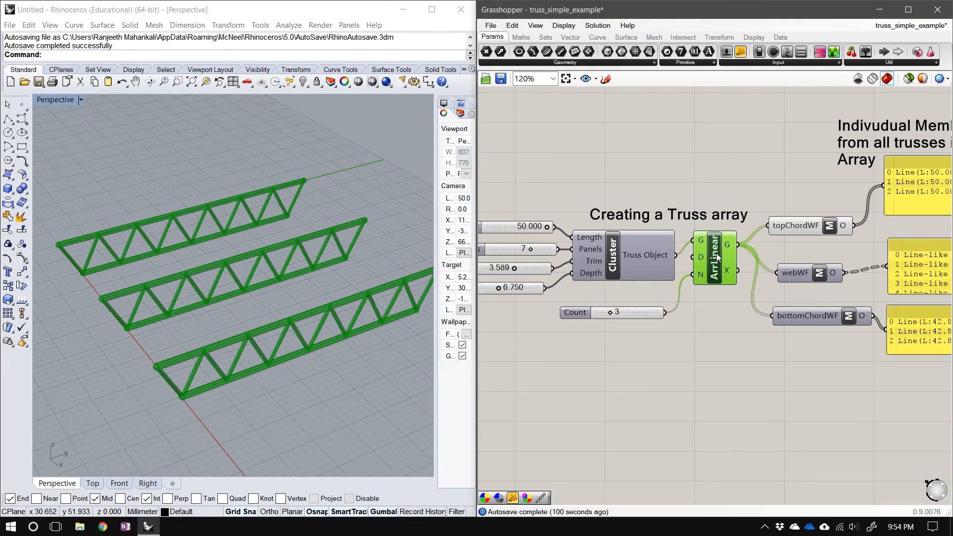
right_click(715, 258)
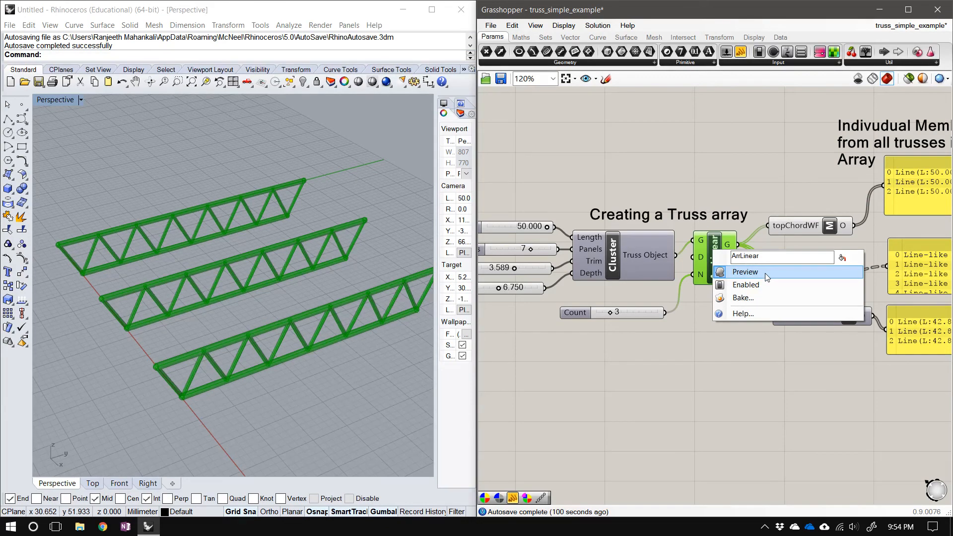
click(744, 272)
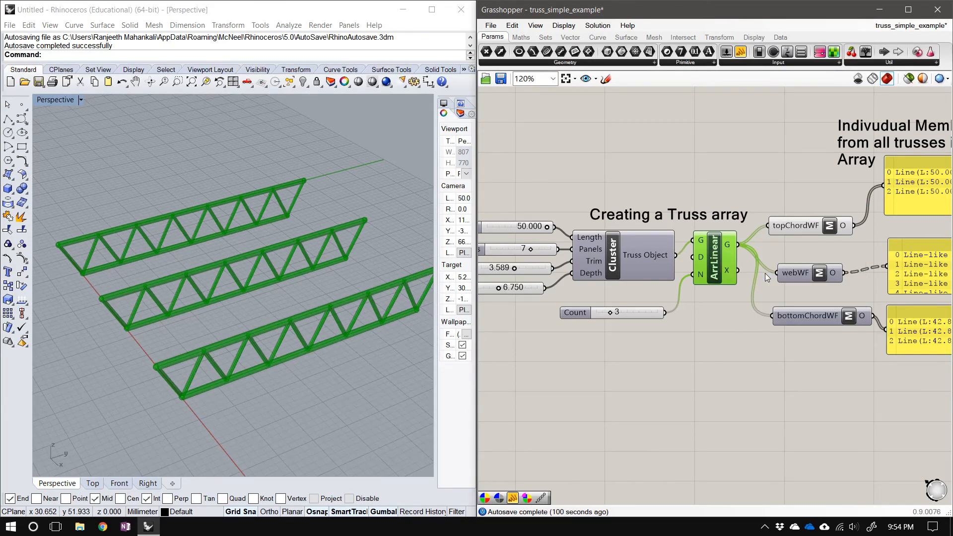
mouse_move(793, 225)
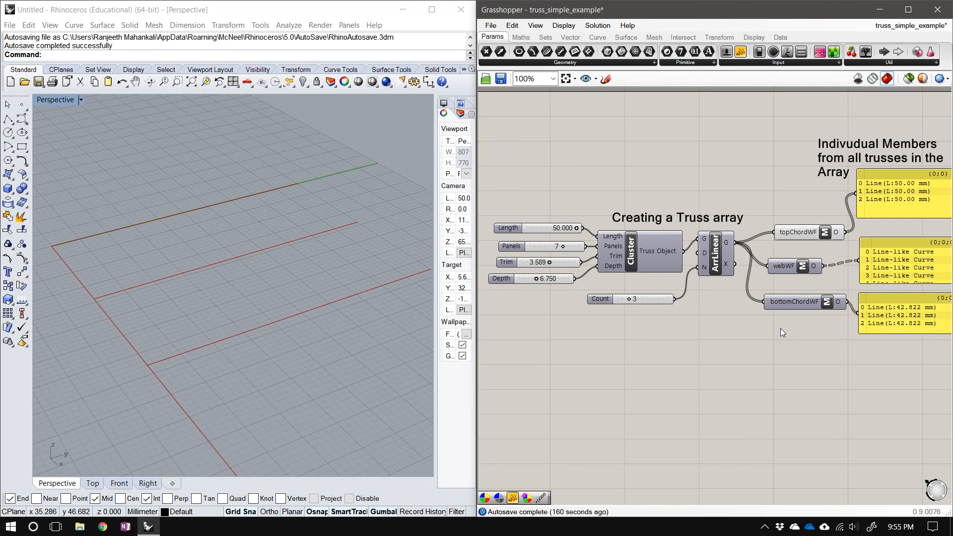
Select the topChordWF Member component to inspect its extracted top-chord lines.
click(786, 233)
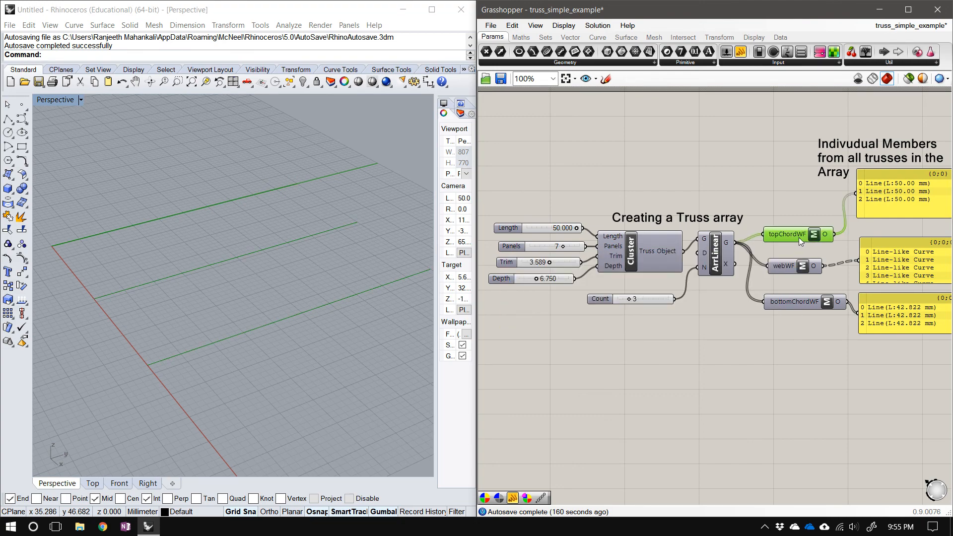
mouse_move(786, 234)
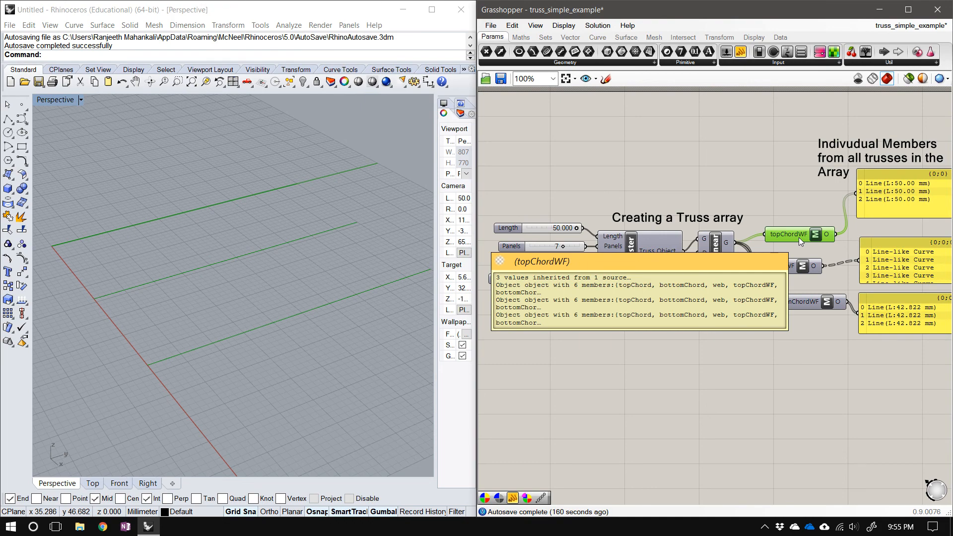
scroll(down, 3)
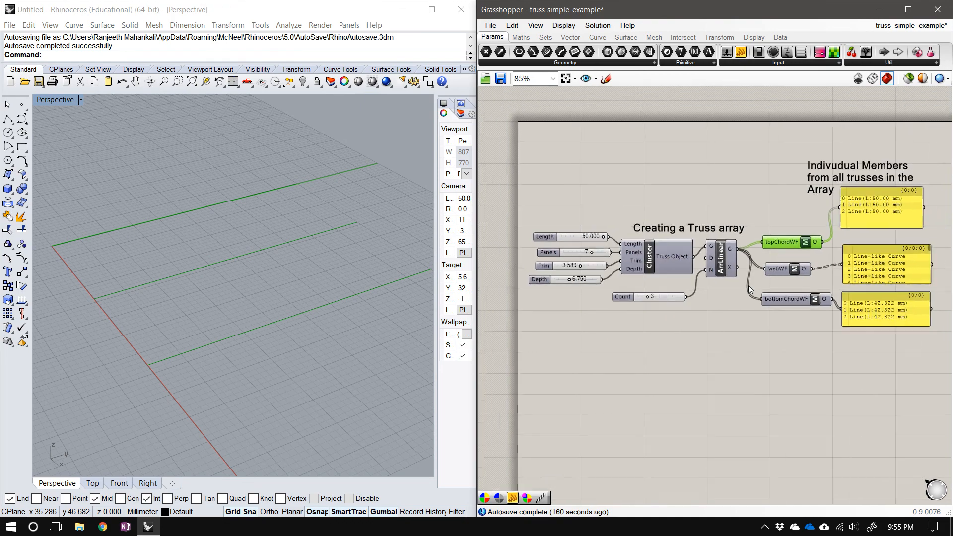
scroll(down, 3)
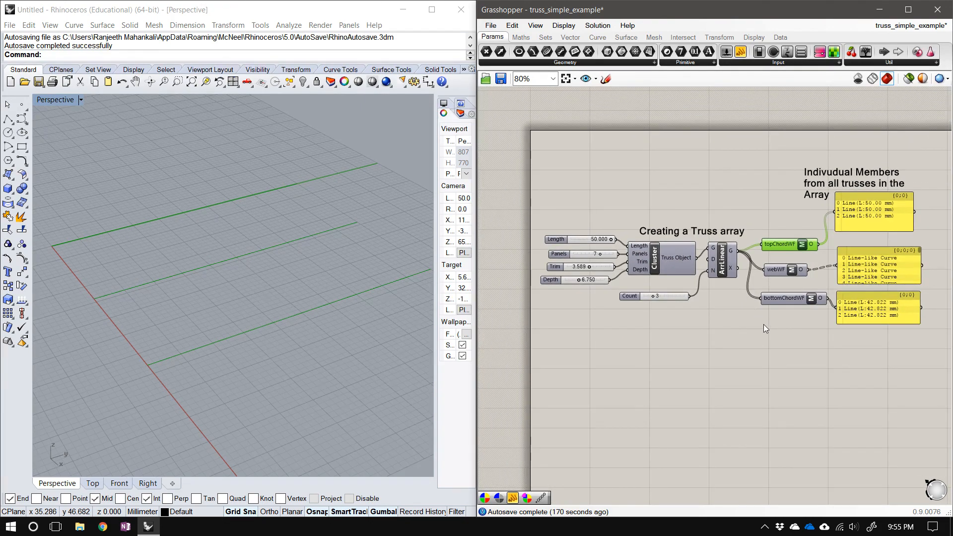